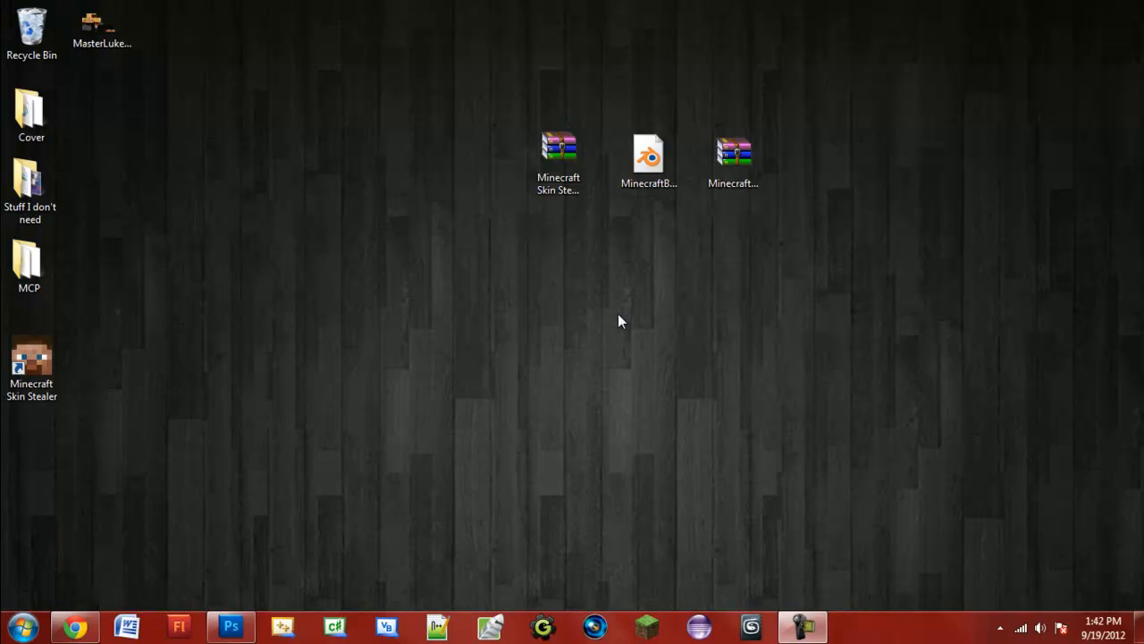
pyautogui.moveTo(608, 298)
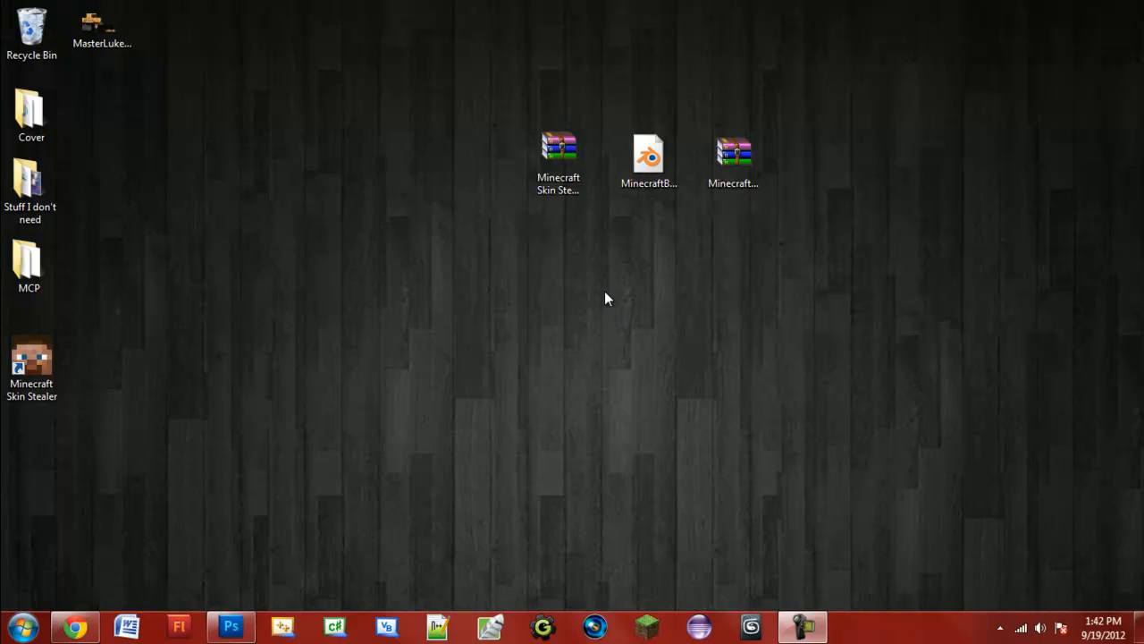
pyautogui.moveTo(547, 258)
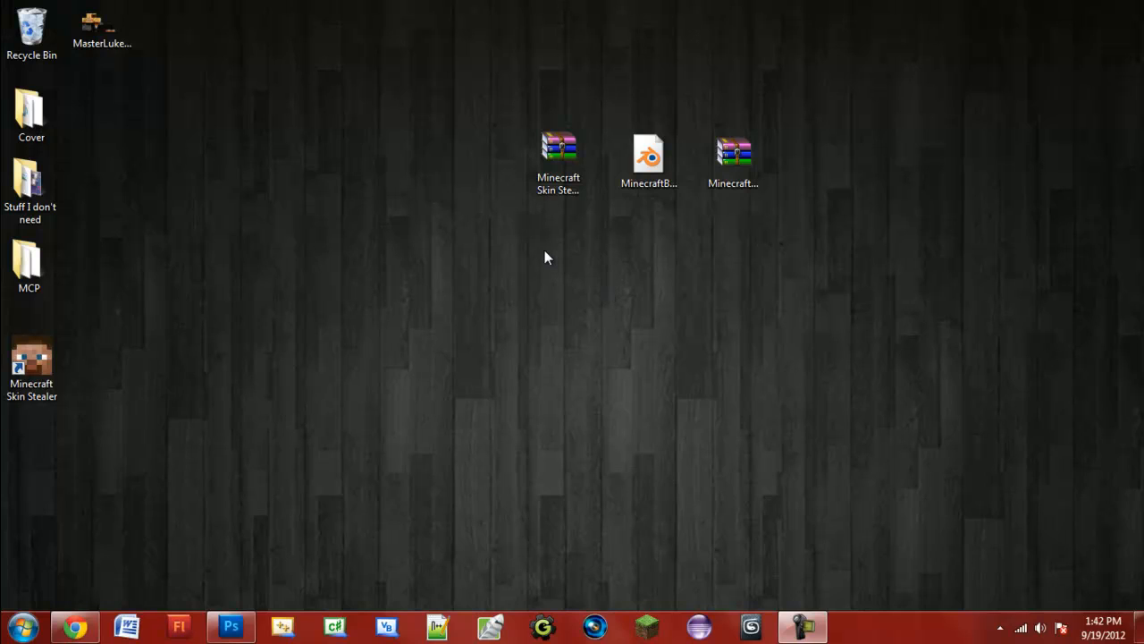
pyautogui.moveTo(214, 159)
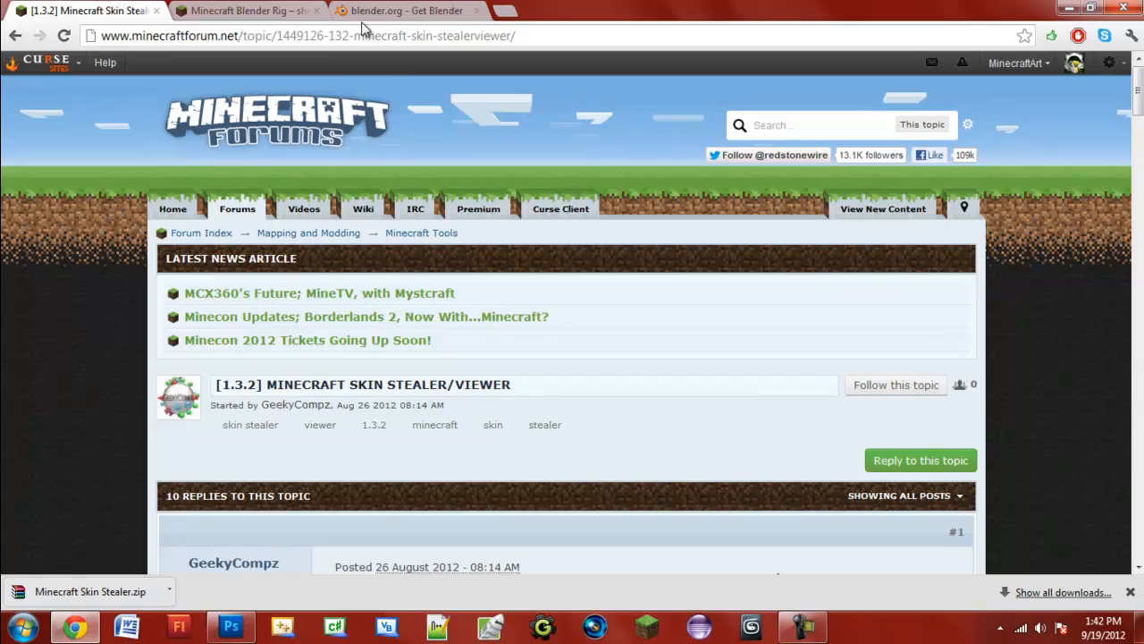
# - Browse the Blender download page and Minecraft rig forum topics, returning to Skin Stealer
pyautogui.click(407, 11)
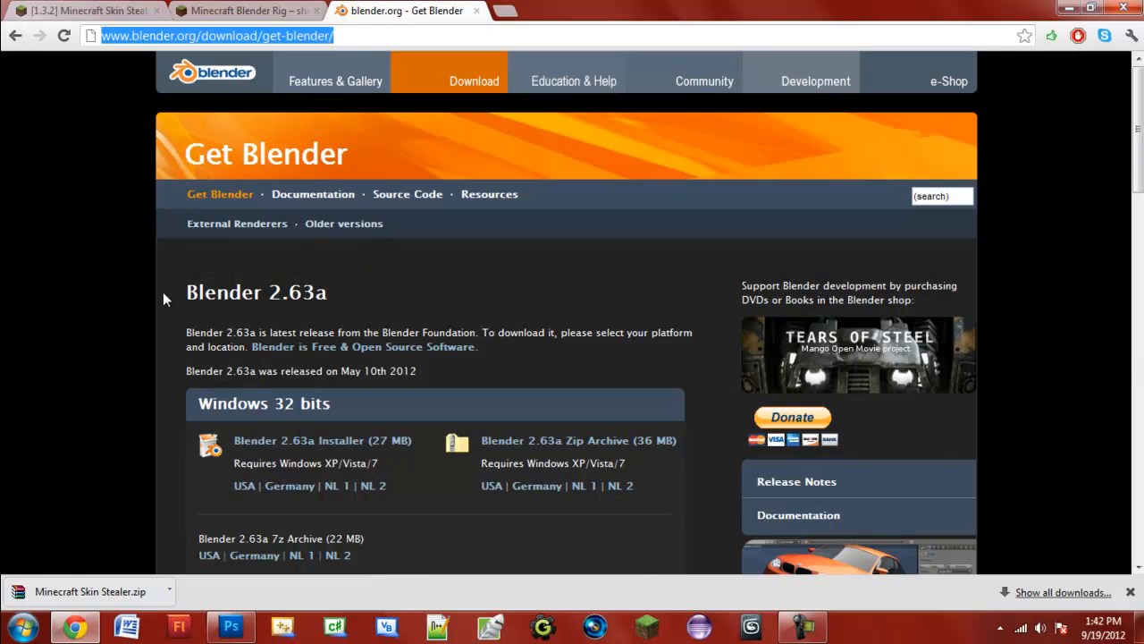
pyautogui.scroll(-3)
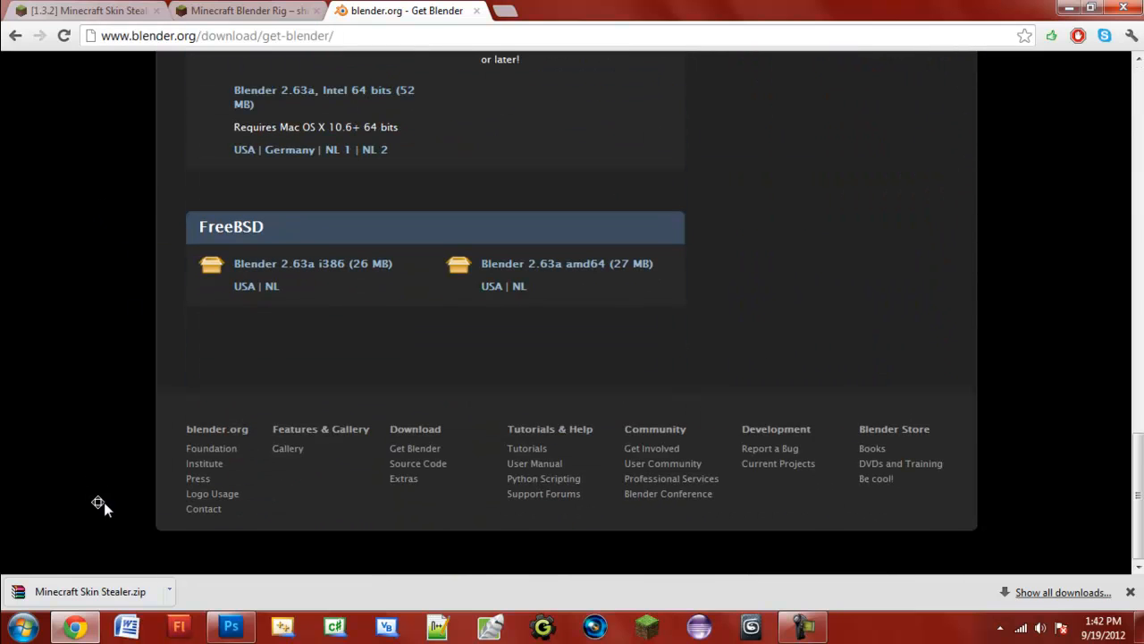
pyautogui.scroll(3)
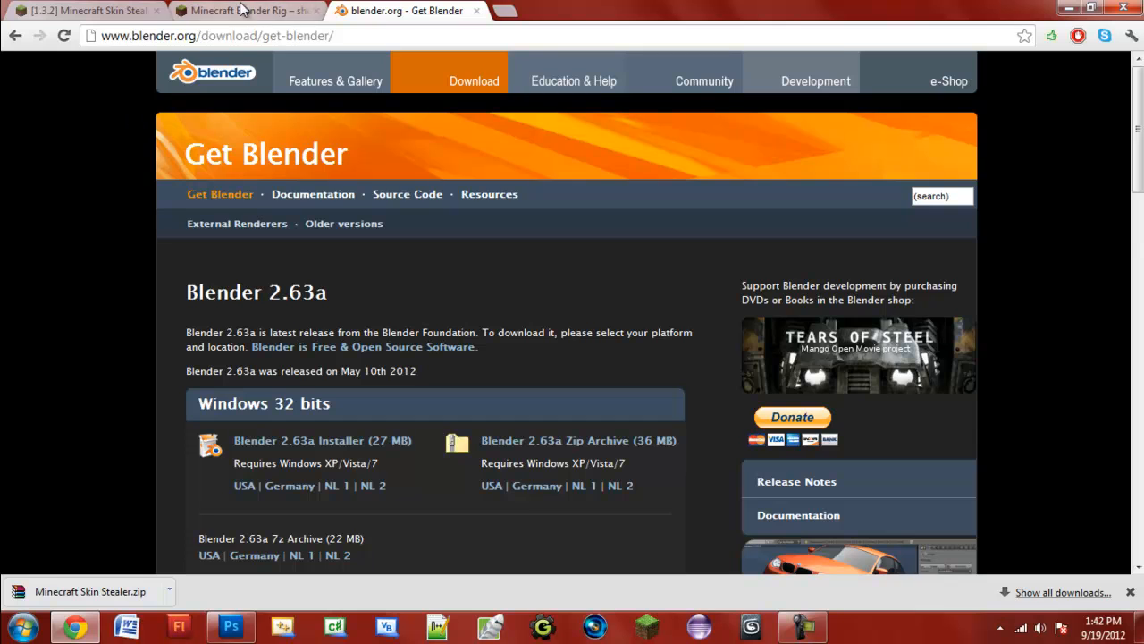
pyautogui.click(246, 10)
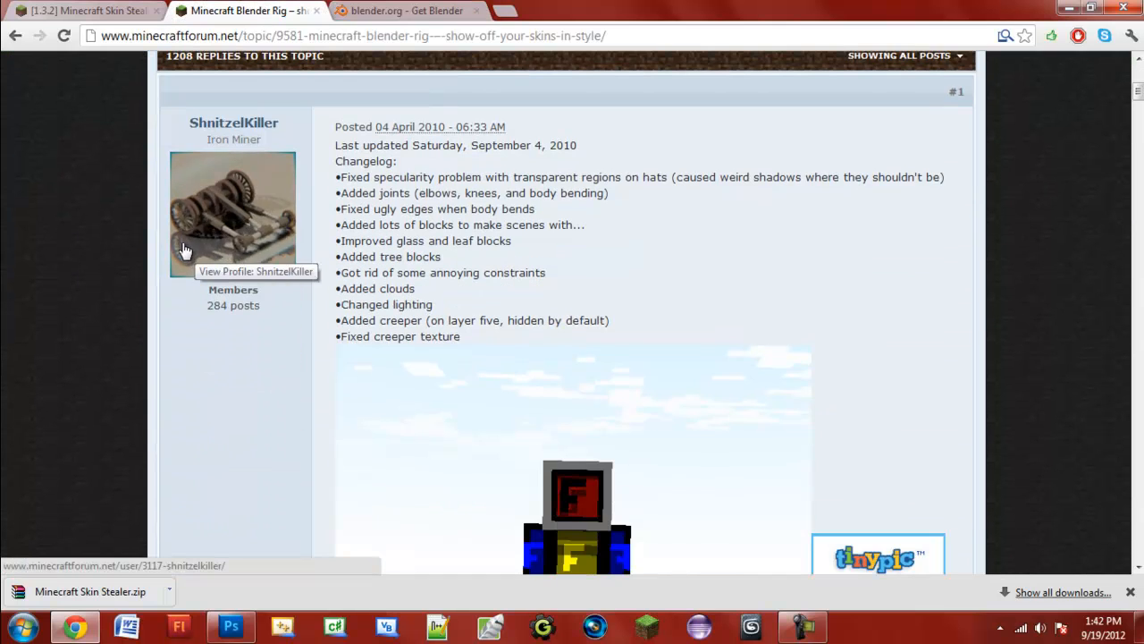
pyautogui.scroll(-3)
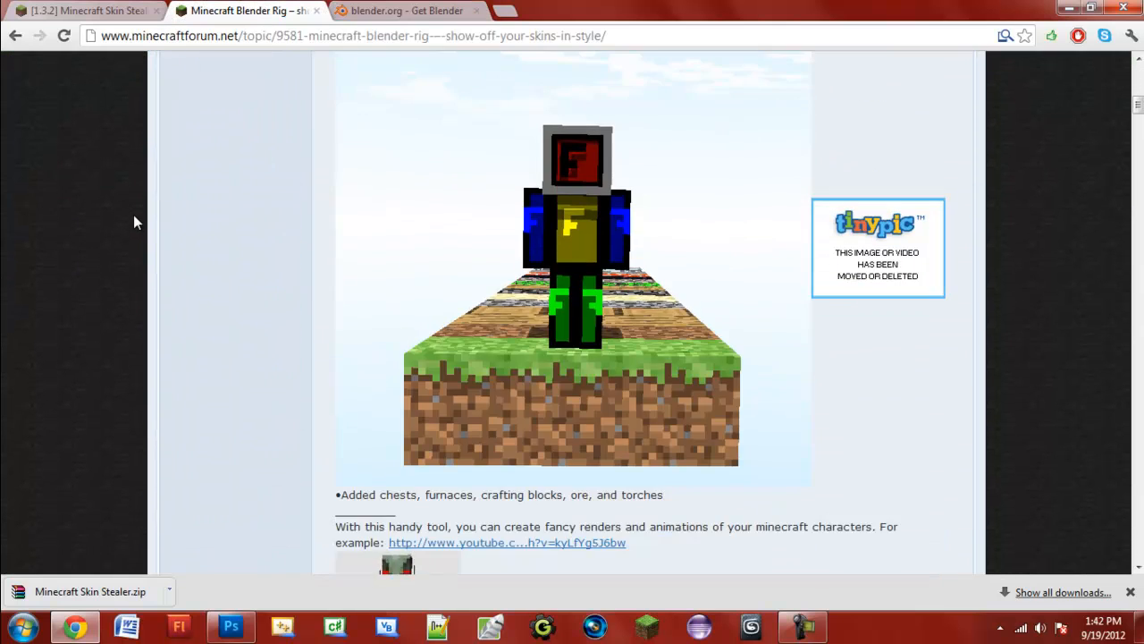
pyautogui.scroll(-3)
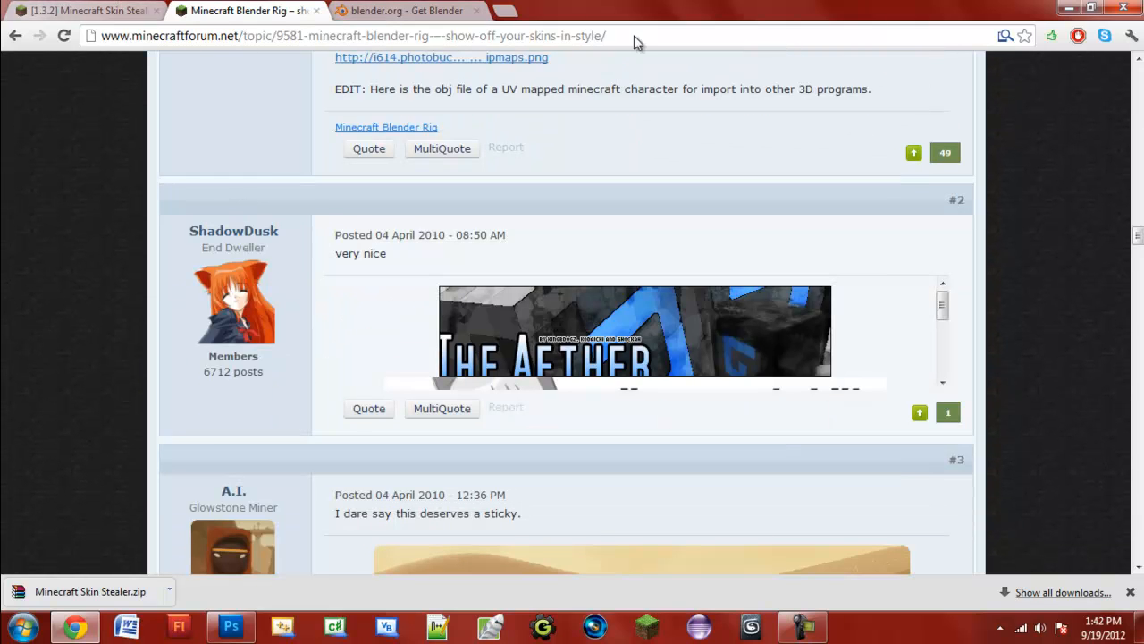
pyautogui.click(85, 10)
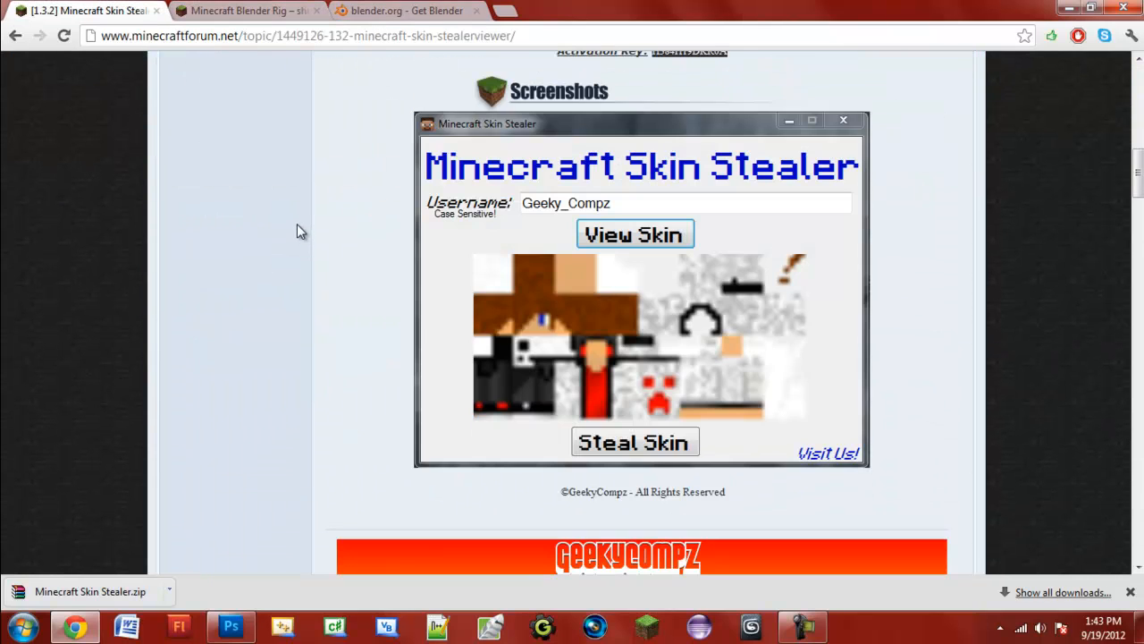
pyautogui.moveTo(788, 391)
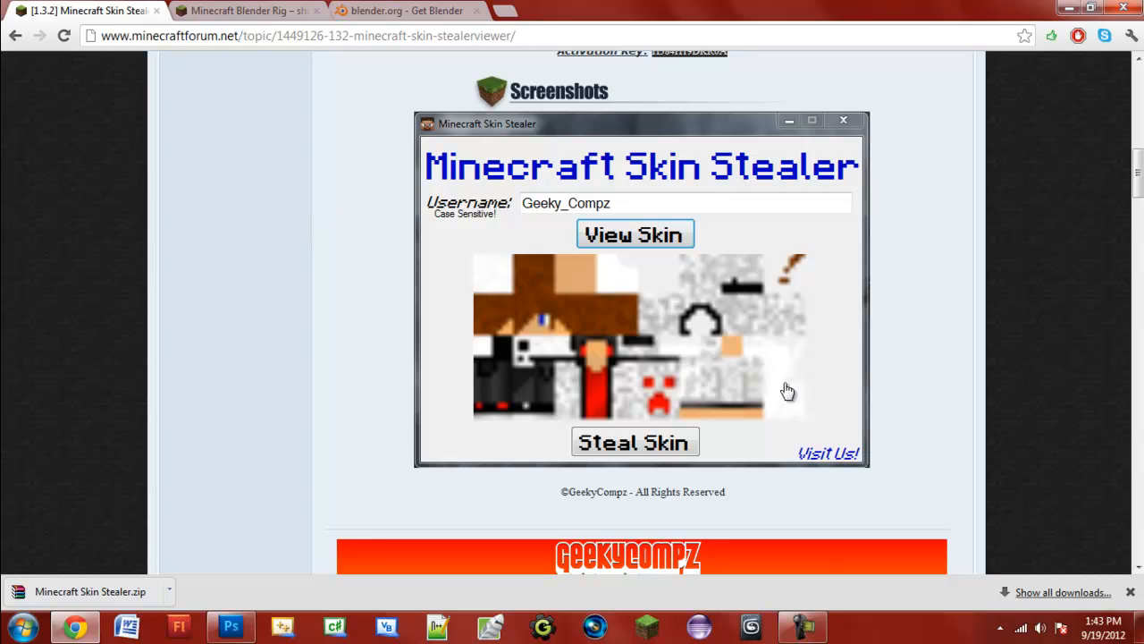
pyautogui.moveTo(822, 297)
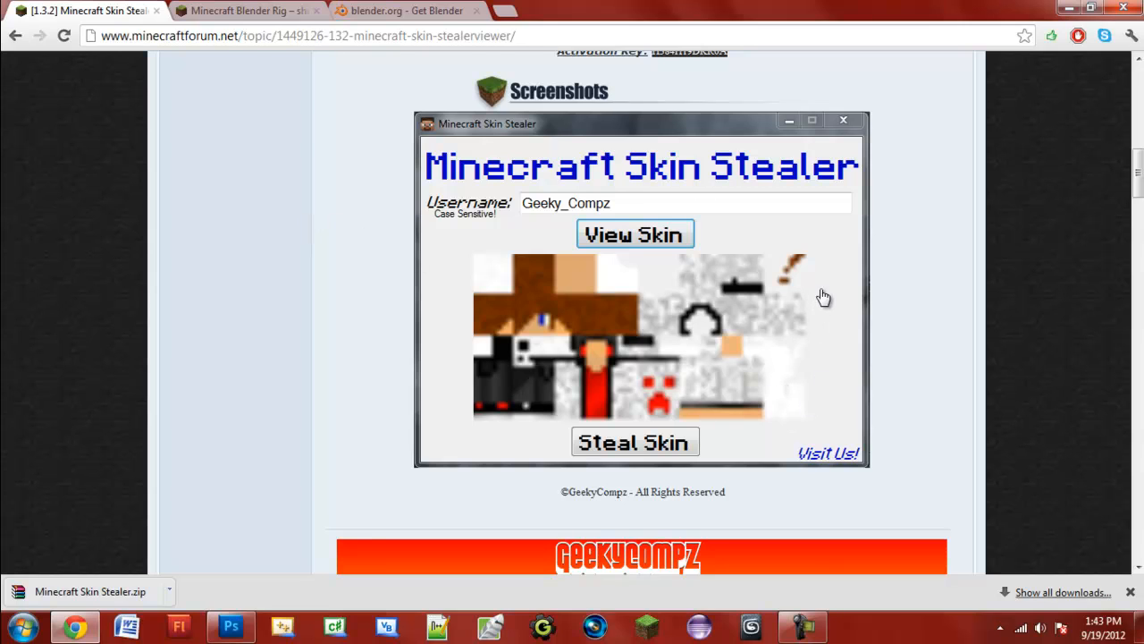
pyautogui.moveTo(927, 548)
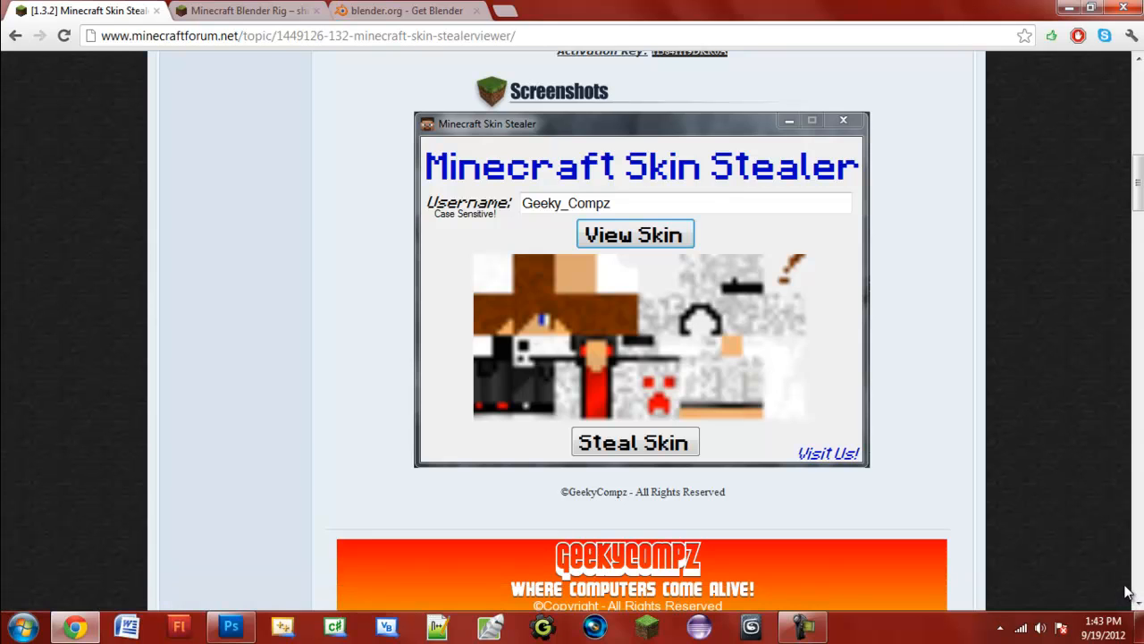
pyautogui.moveTo(621, 161)
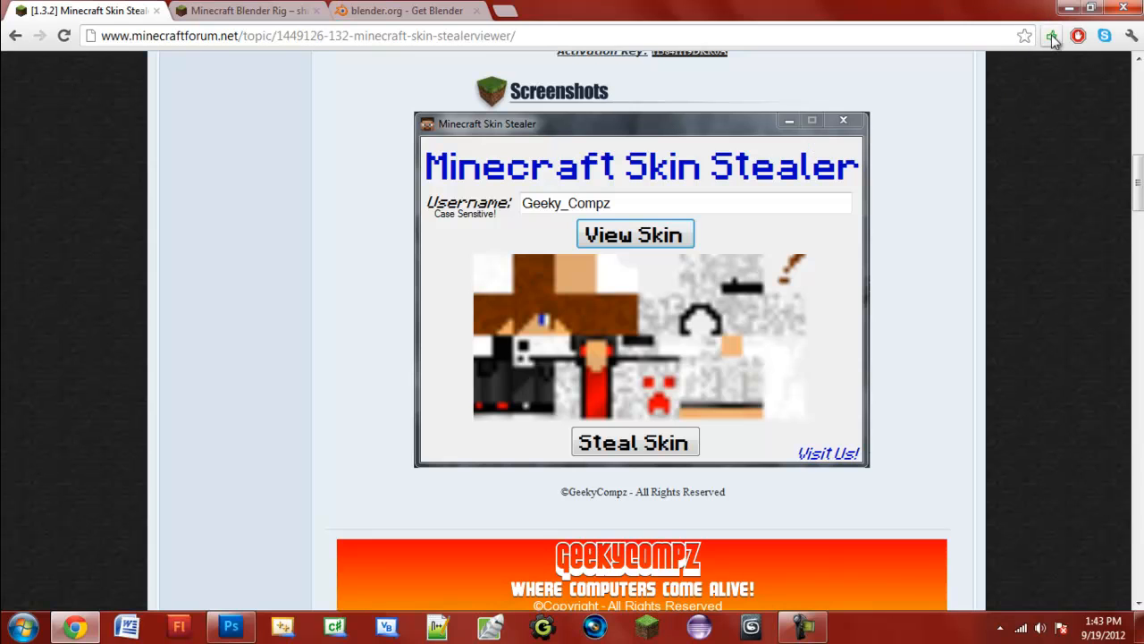
pyautogui.moveTo(1055, 40)
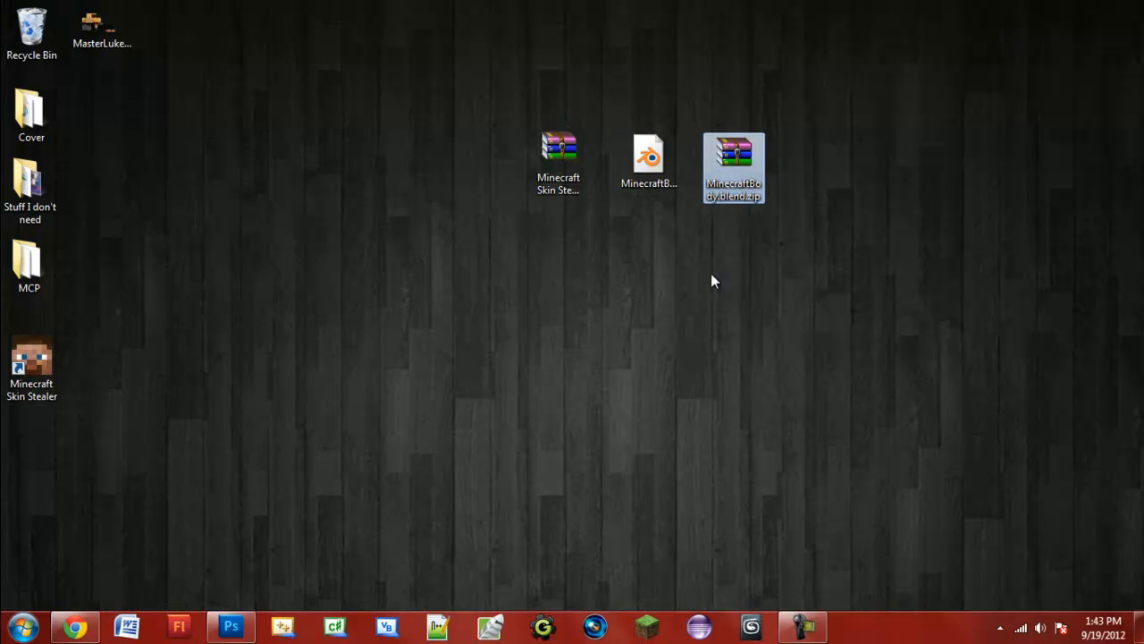
# - Extract MinecraftBody_bend.blend from the zip to the desktop, replacing the old copy
pyautogui.doubleClick(733, 161)
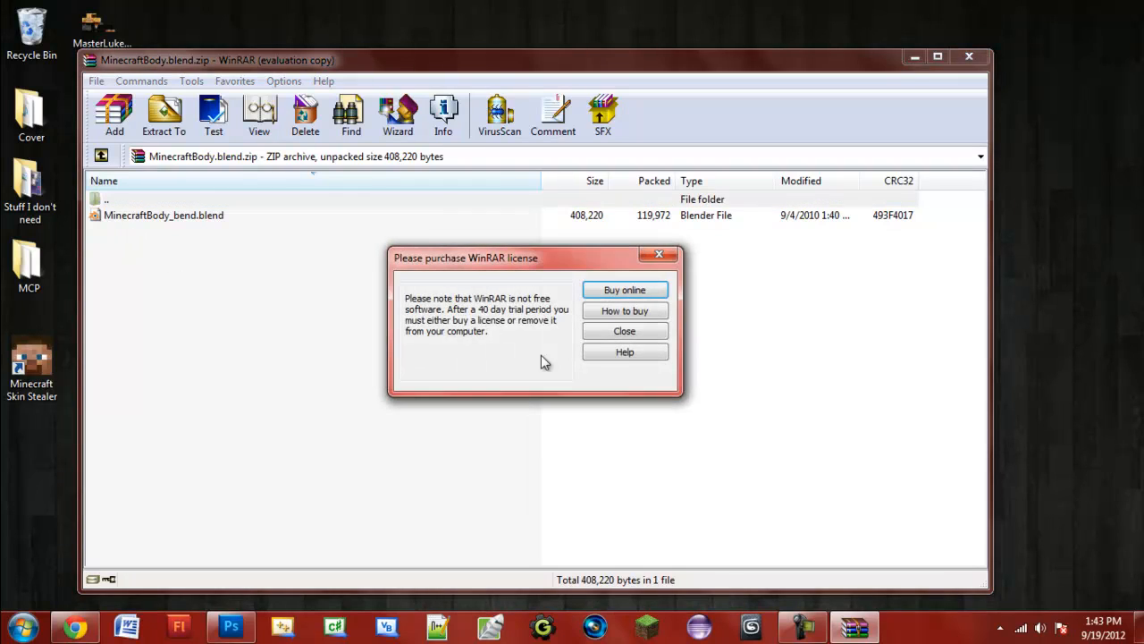
pyautogui.click(624, 330)
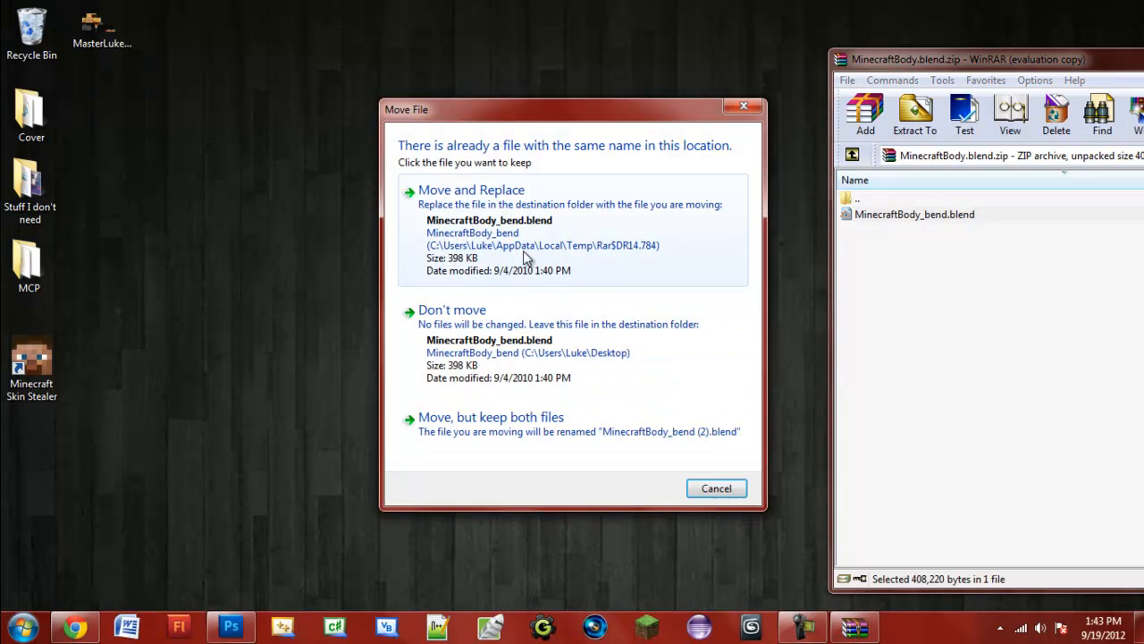
pyautogui.click(471, 189)
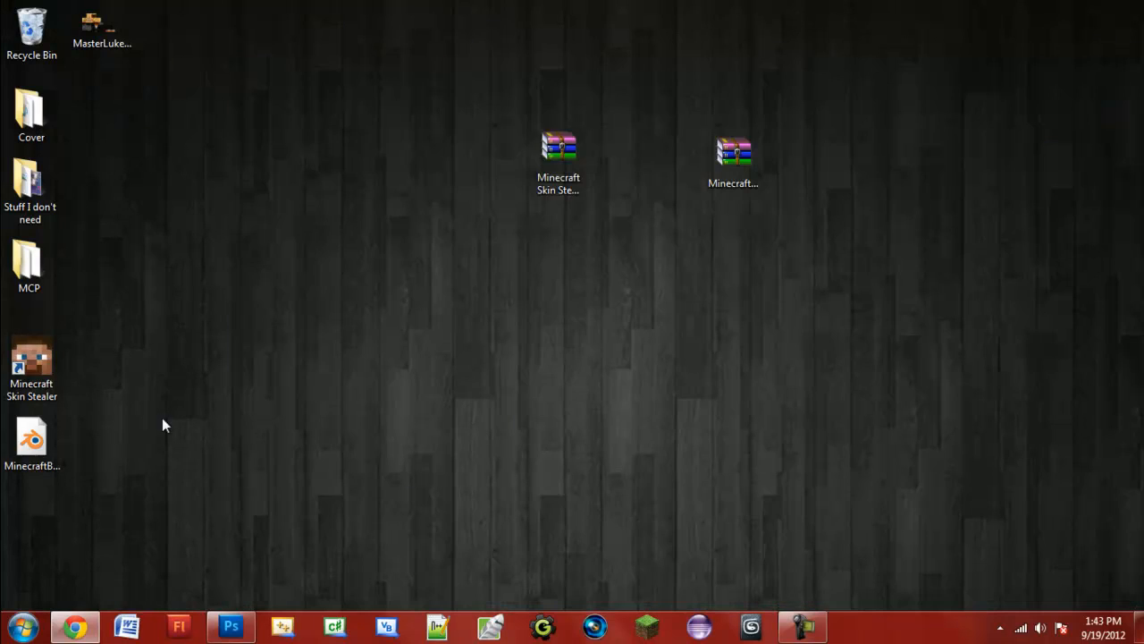
pyautogui.moveTo(31, 438); pyautogui.dragTo(648, 165)
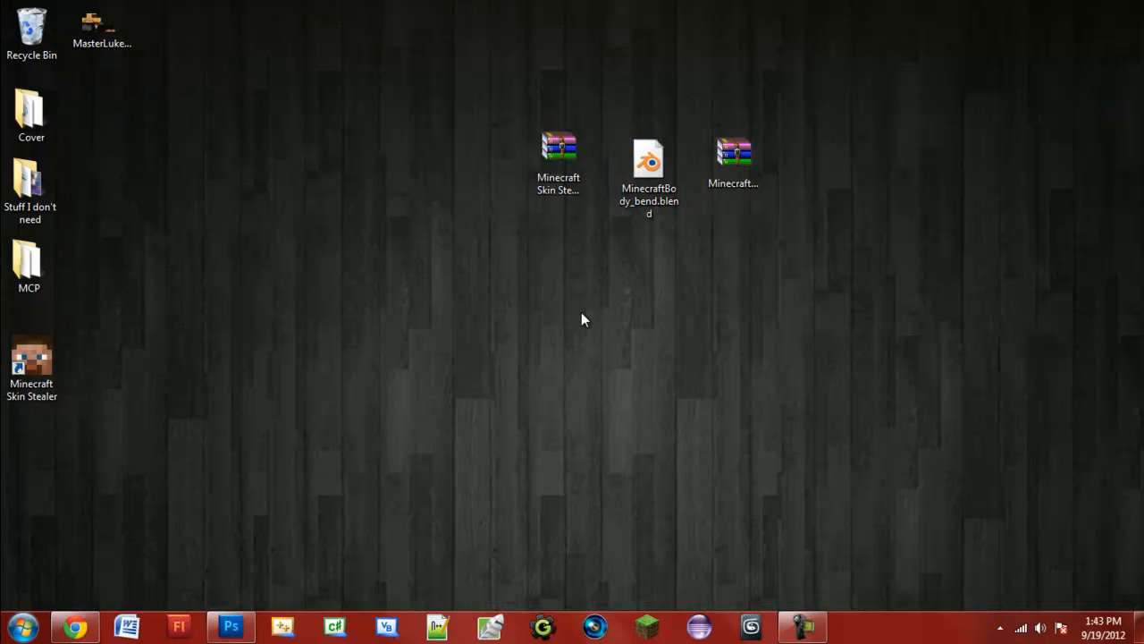
pyautogui.moveTo(374, 340)
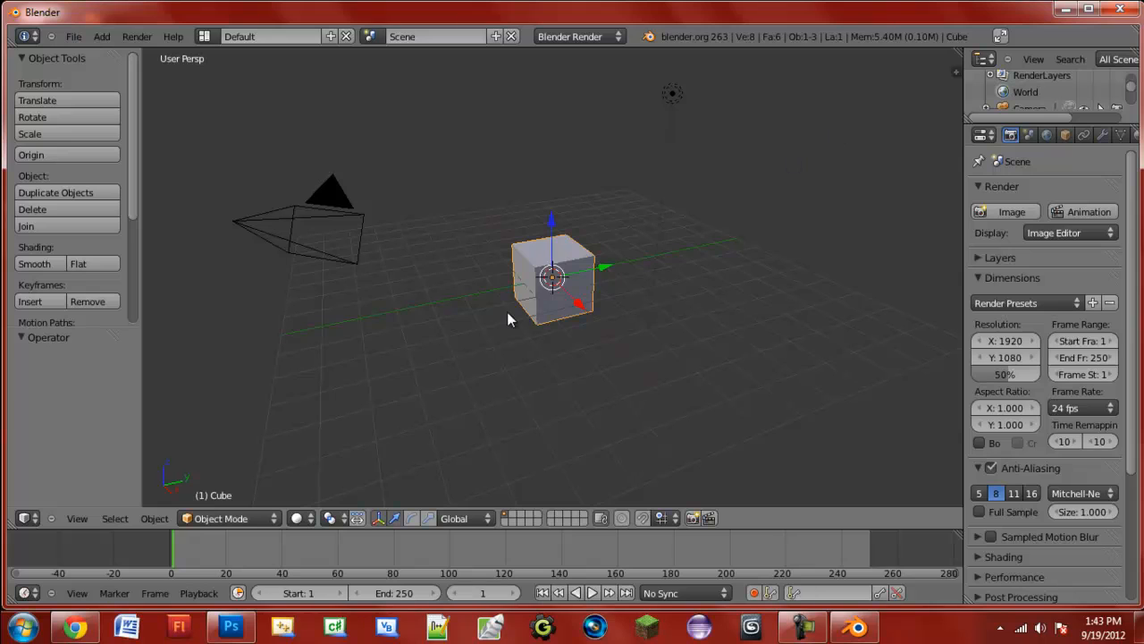
pyautogui.moveTo(289, 183)
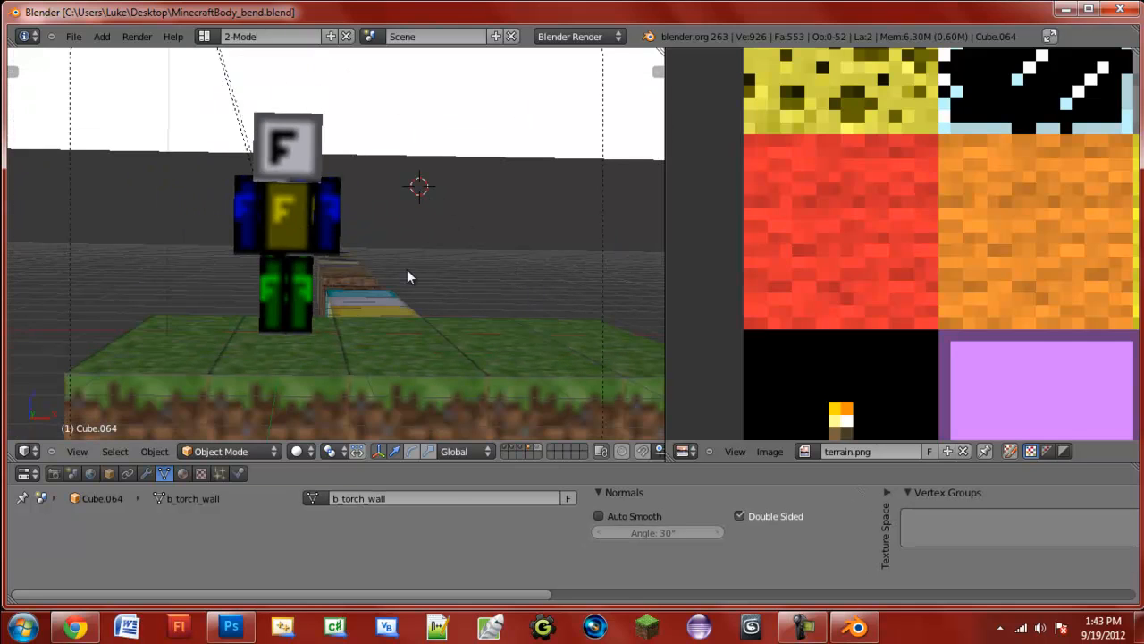
pyautogui.moveTo(488, 432)
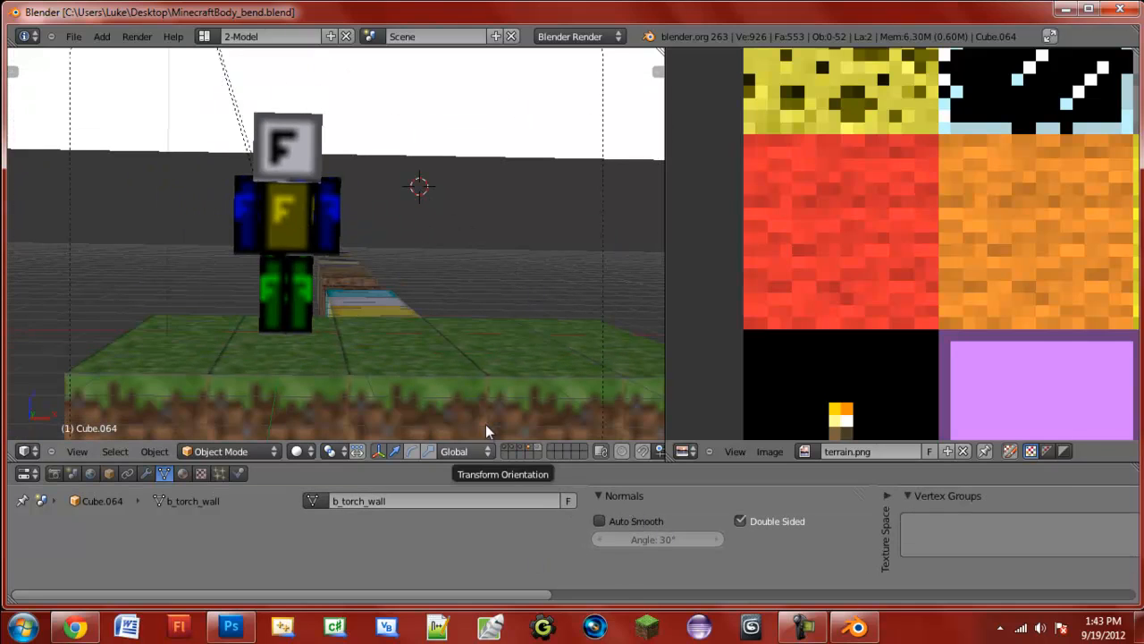
pyautogui.moveTo(273, 160)
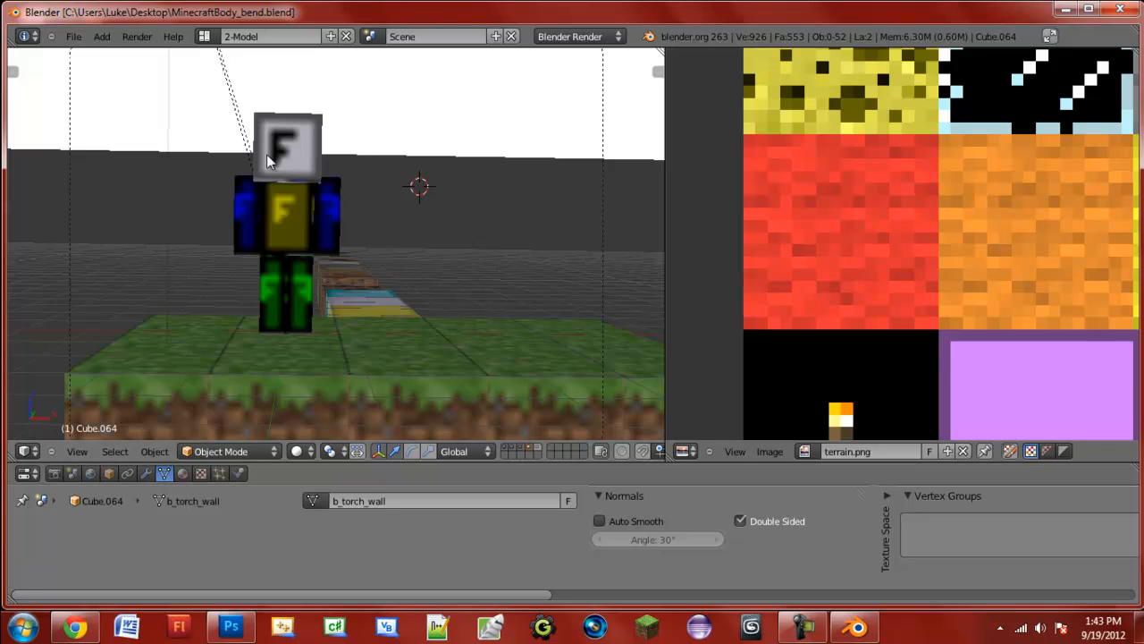
pyautogui.moveTo(402, 275)
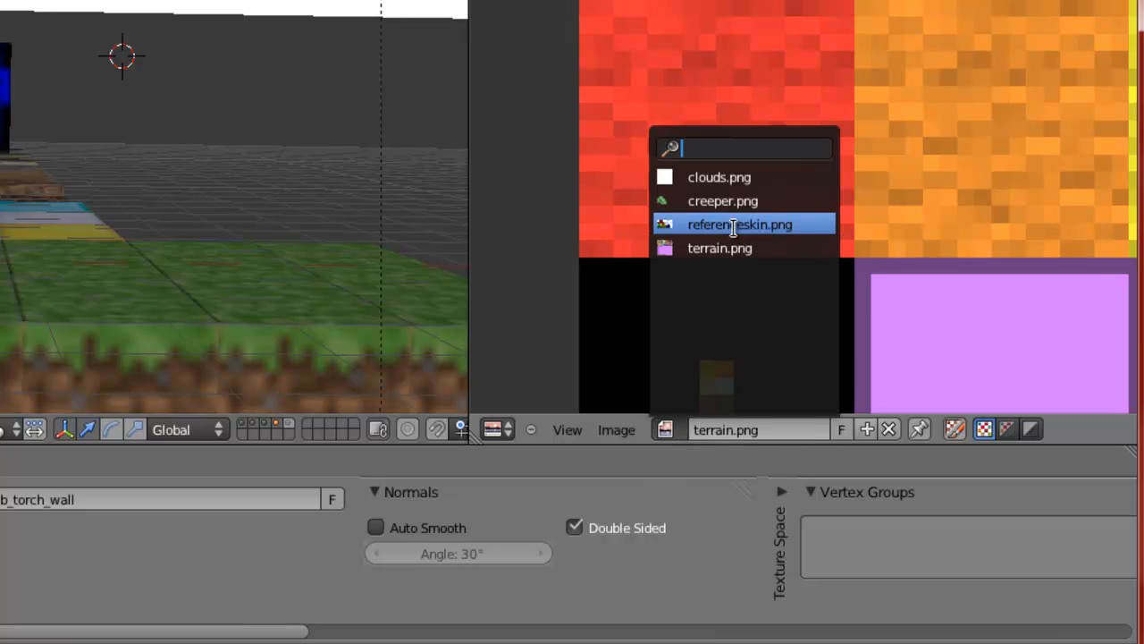
# - Show referenceskin.png in the Image Editor, then begin opening another image
pyautogui.click(739, 224)
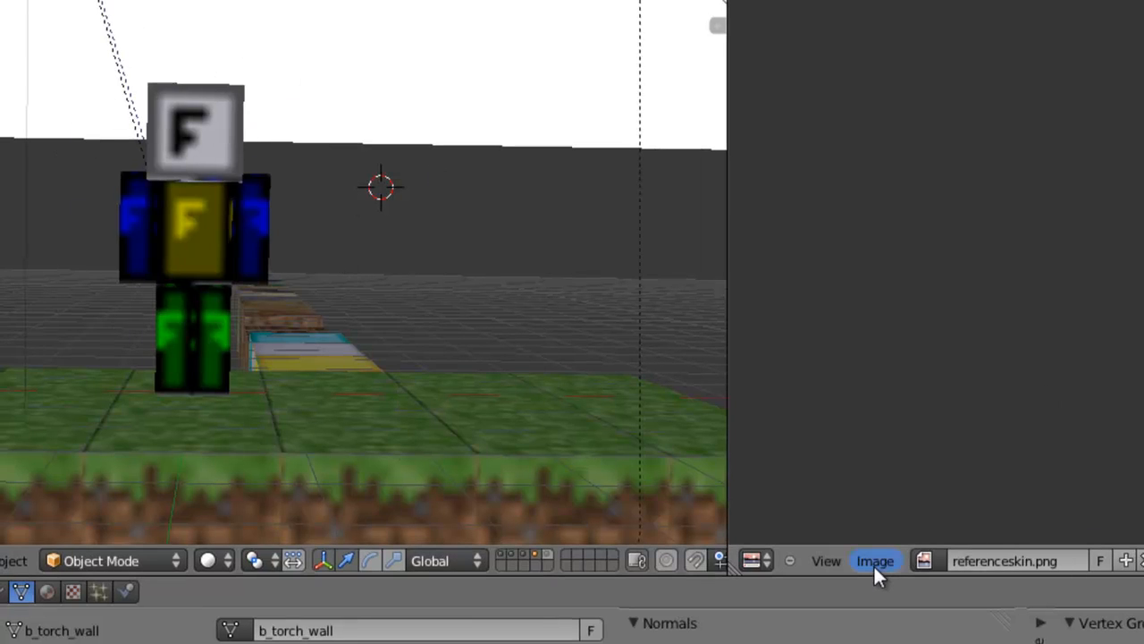
pyautogui.moveTo(874, 561)
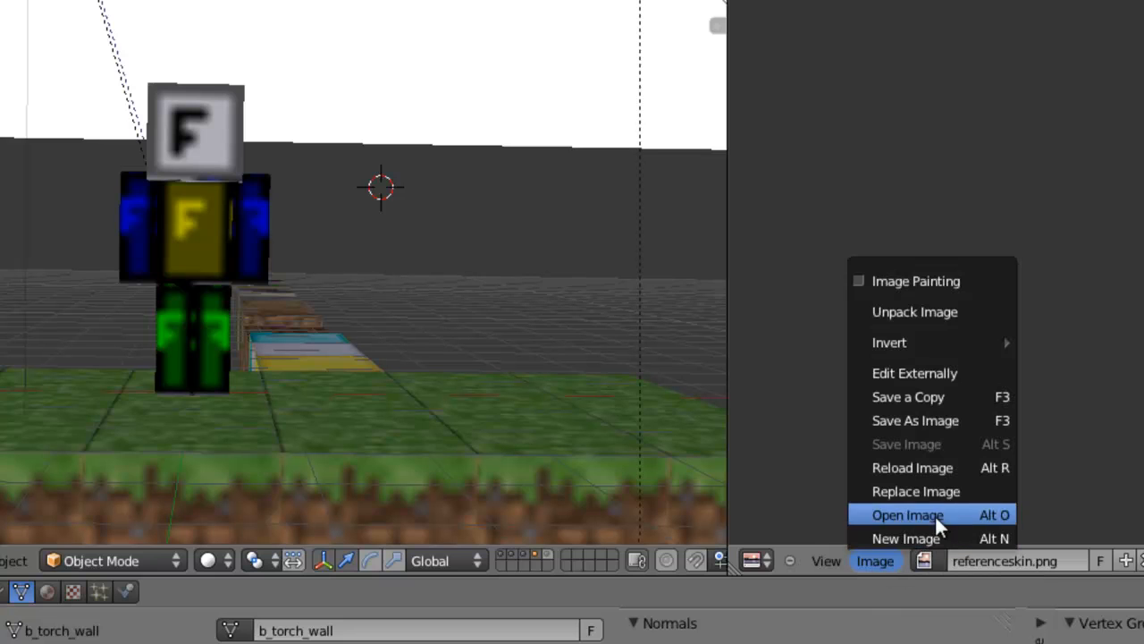
pyautogui.click(907, 514)
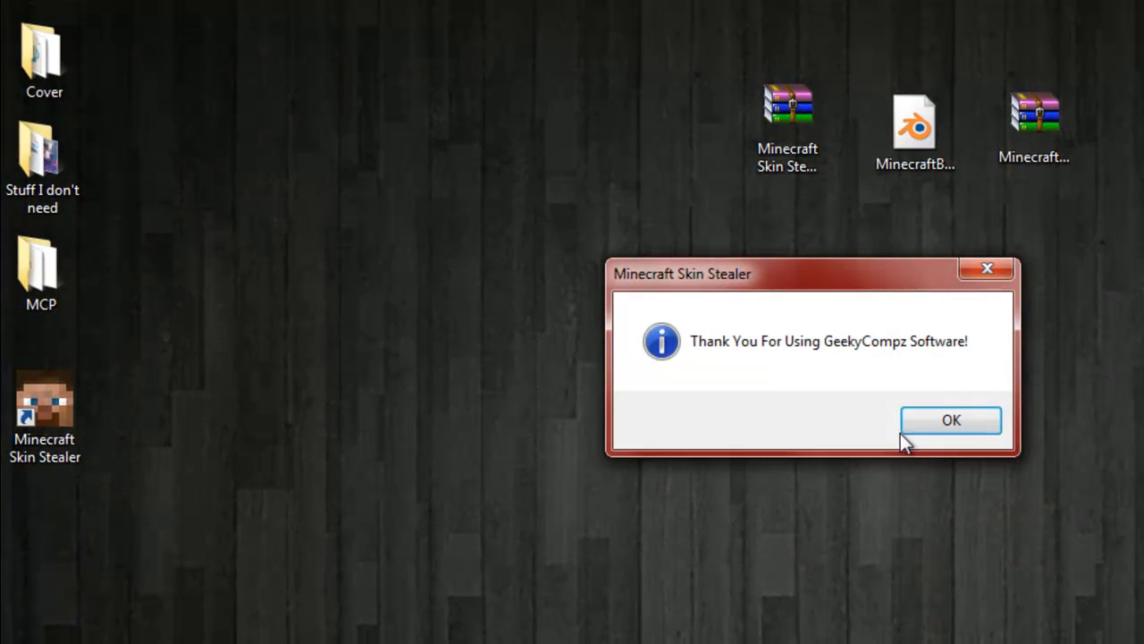
# - Look up the player 'Master' in Skin Stealer and save the previewed skin
pyautogui.click(951, 420)
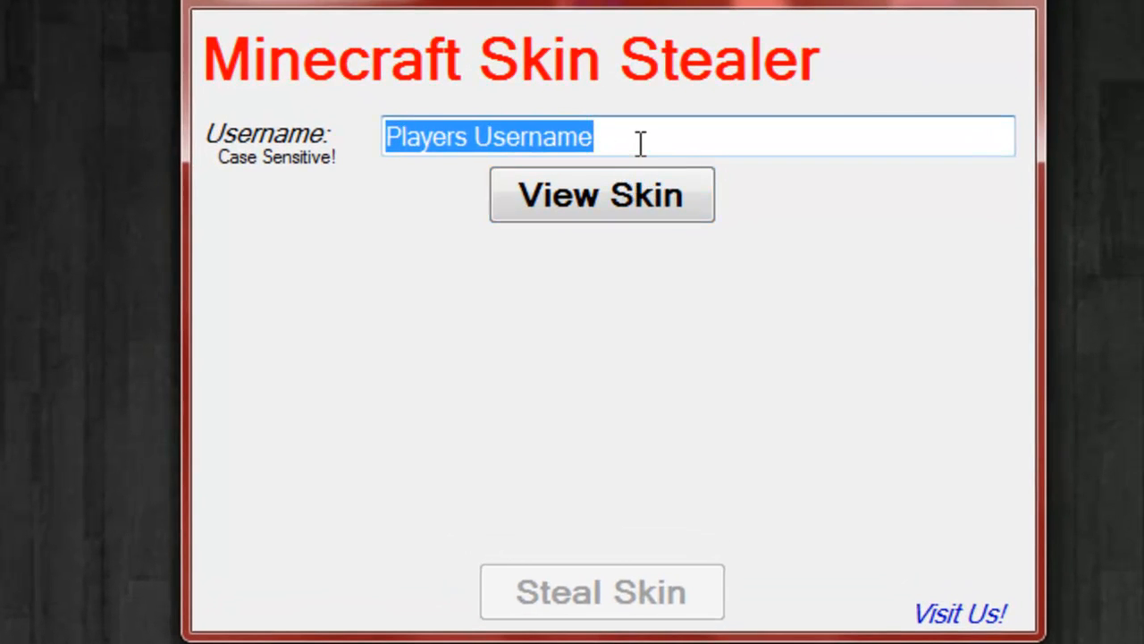
pyautogui.write('Master')
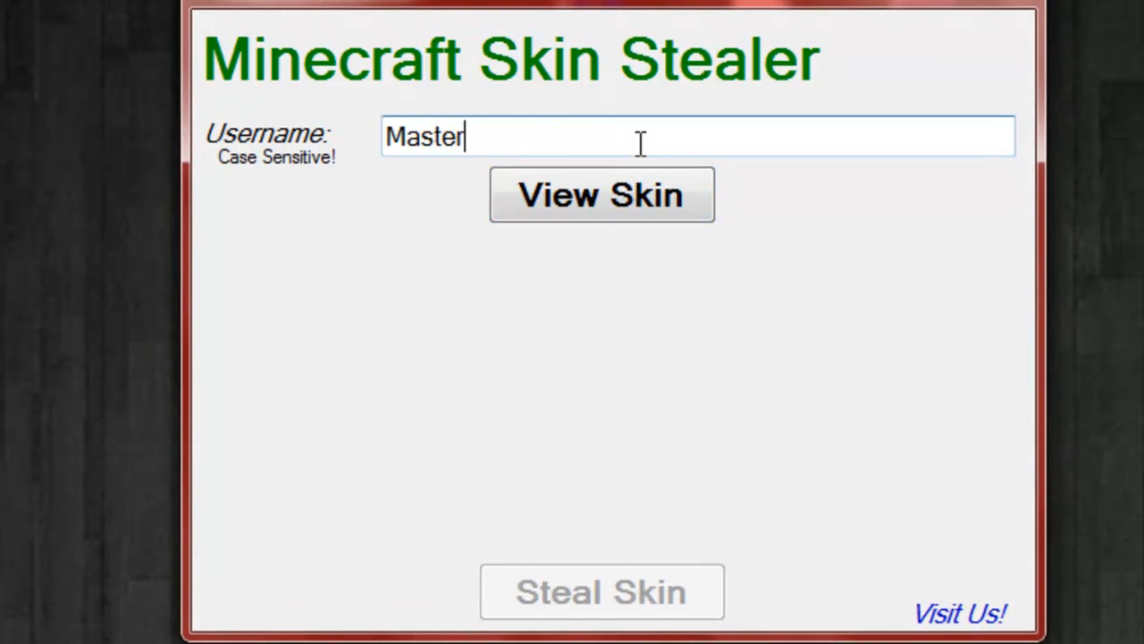
pyautogui.click(600, 195)
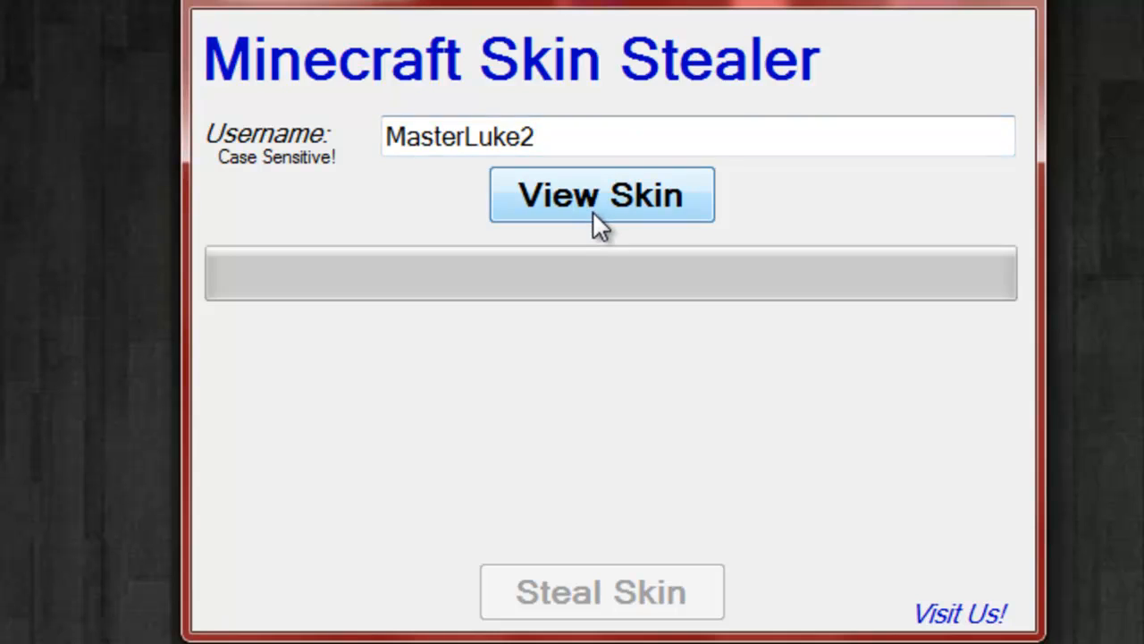
pyautogui.click(601, 195)
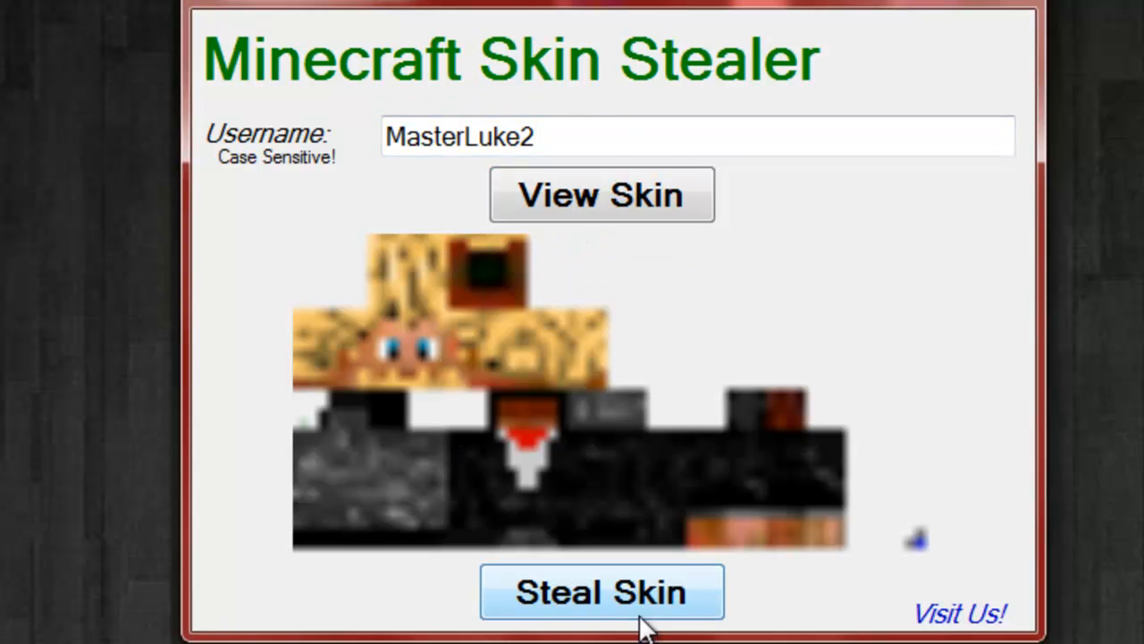
pyautogui.click(602, 591)
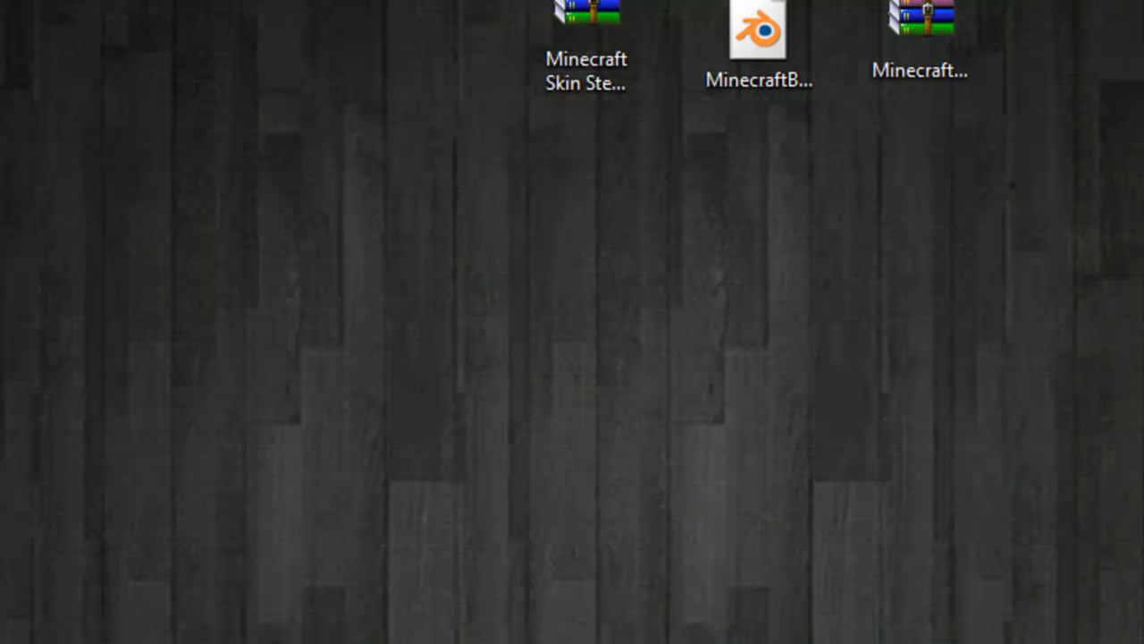
# - Open MinecraftBody_bend.blend from the desktop to see the new black-suited skin
pyautogui.doubleClick(759, 27)
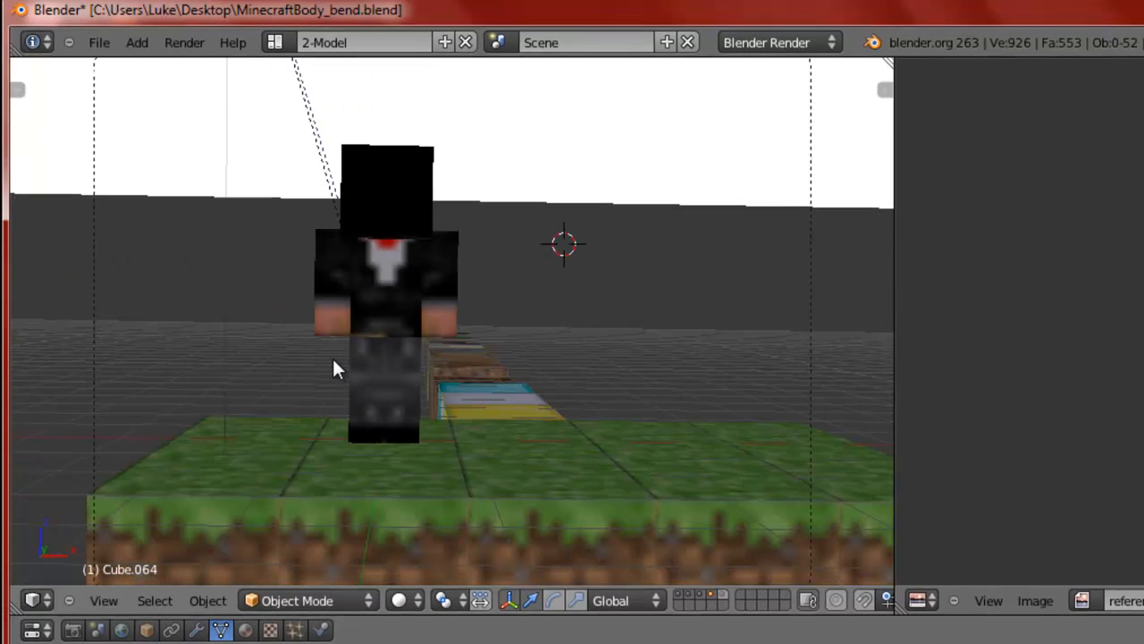
pyautogui.moveTo(422, 175)
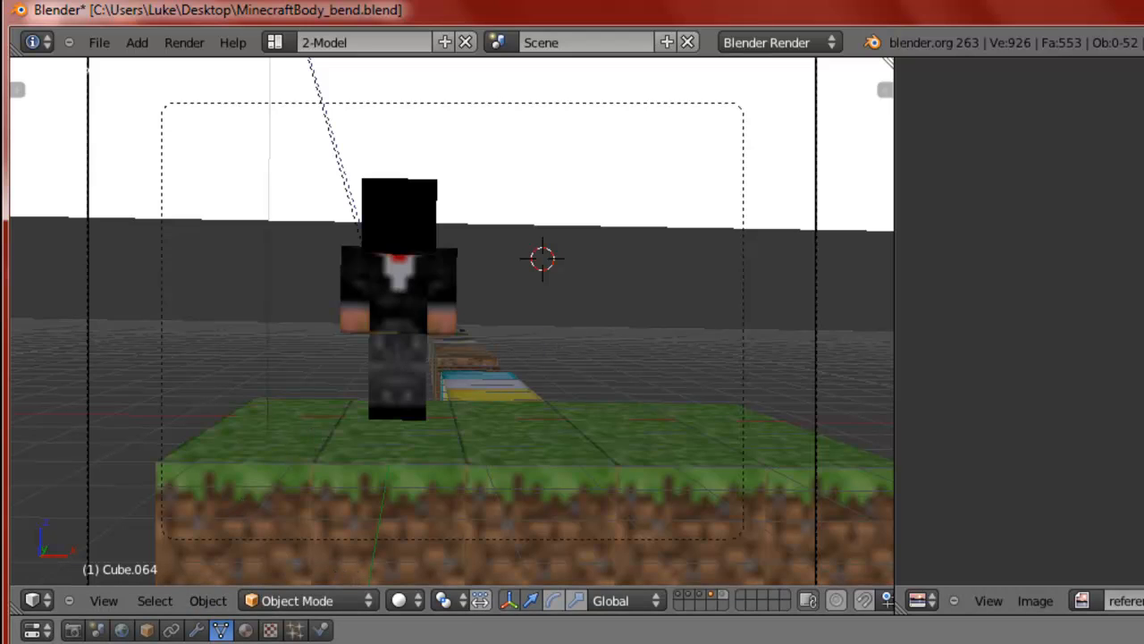
pyautogui.moveTo(435, 173)
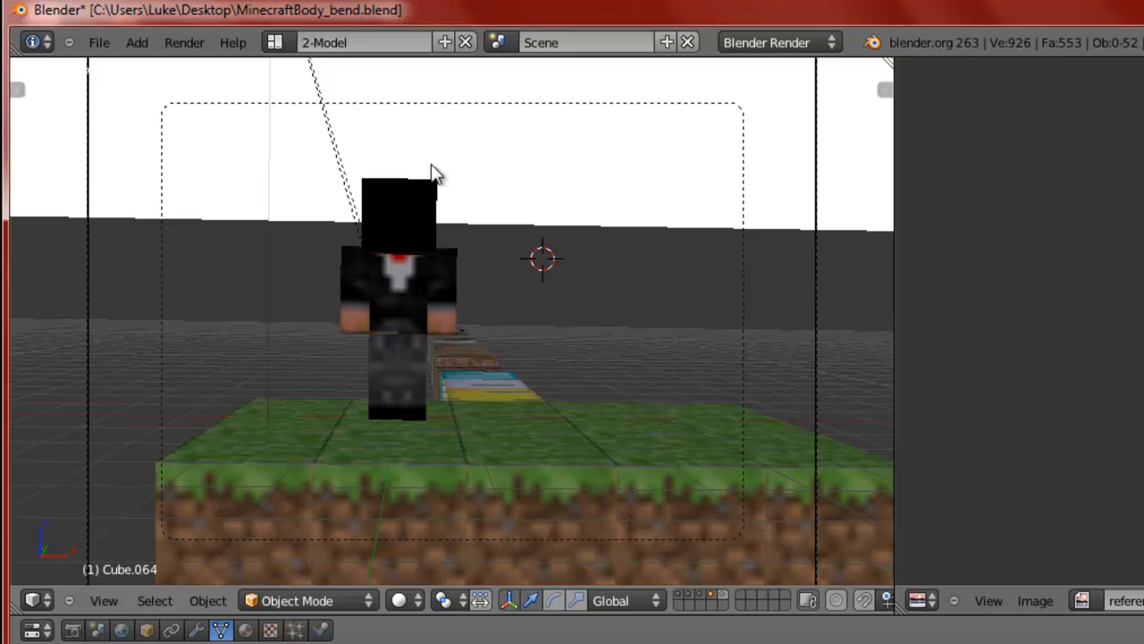
pyautogui.moveTo(1098, 413)
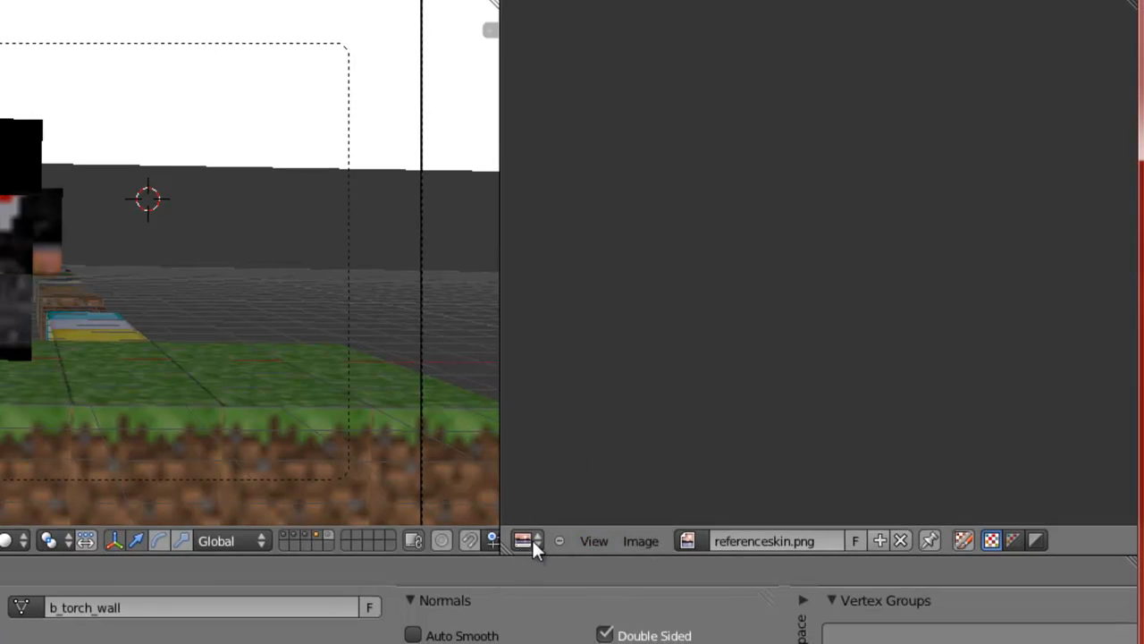
# - Turn the image area into Properties and scroll to the Render output settings
pyautogui.click(526, 540)
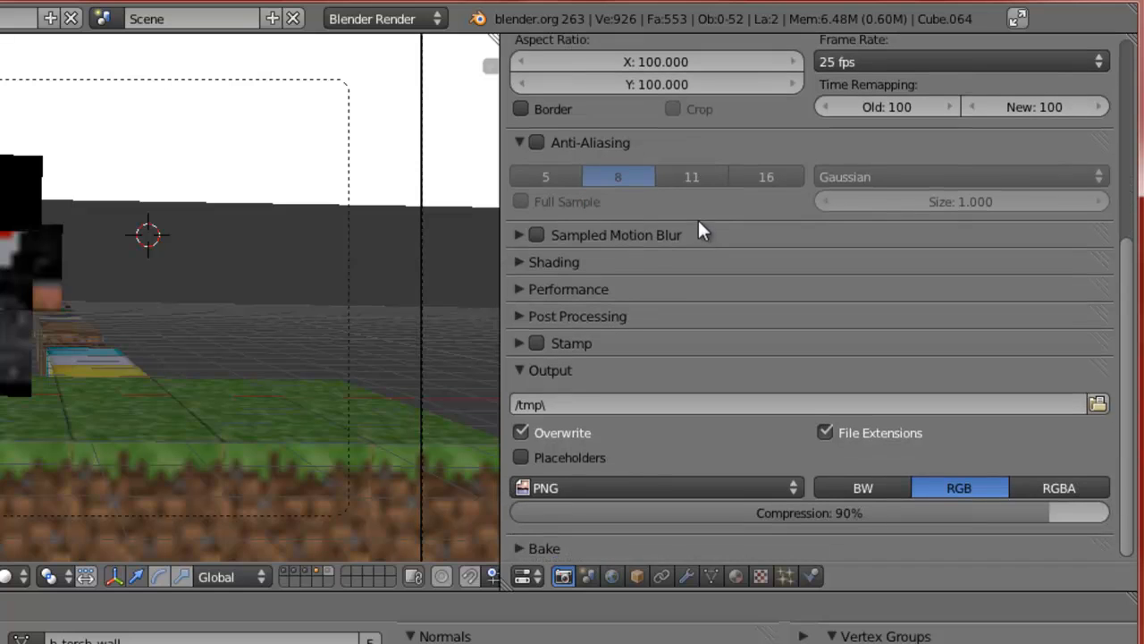
pyautogui.scroll(3)
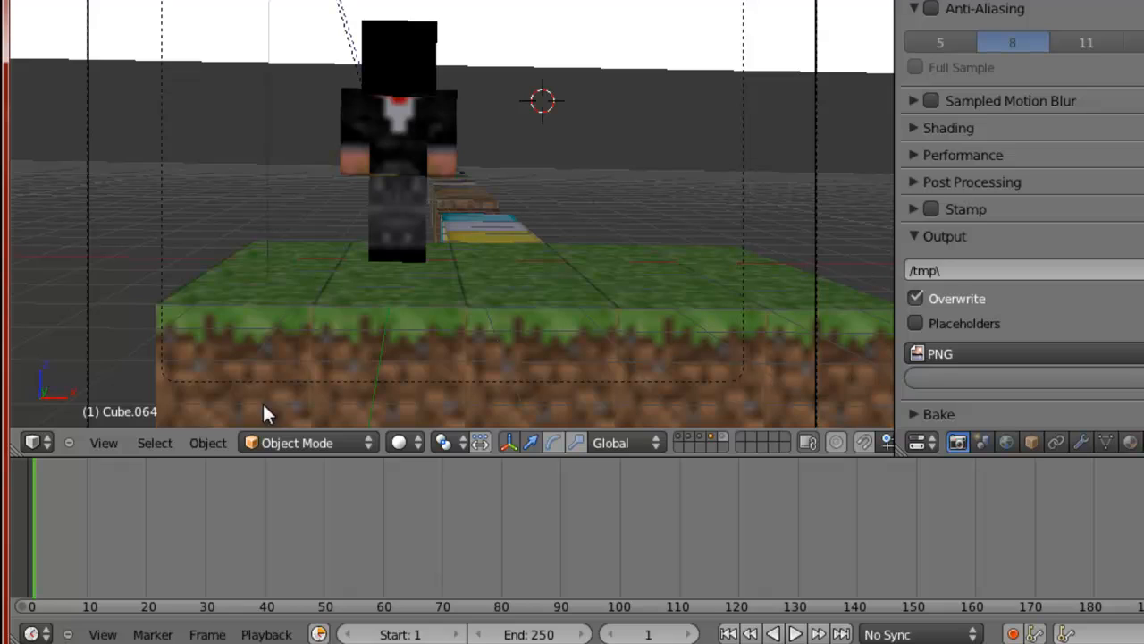
pyautogui.moveTo(329, 384)
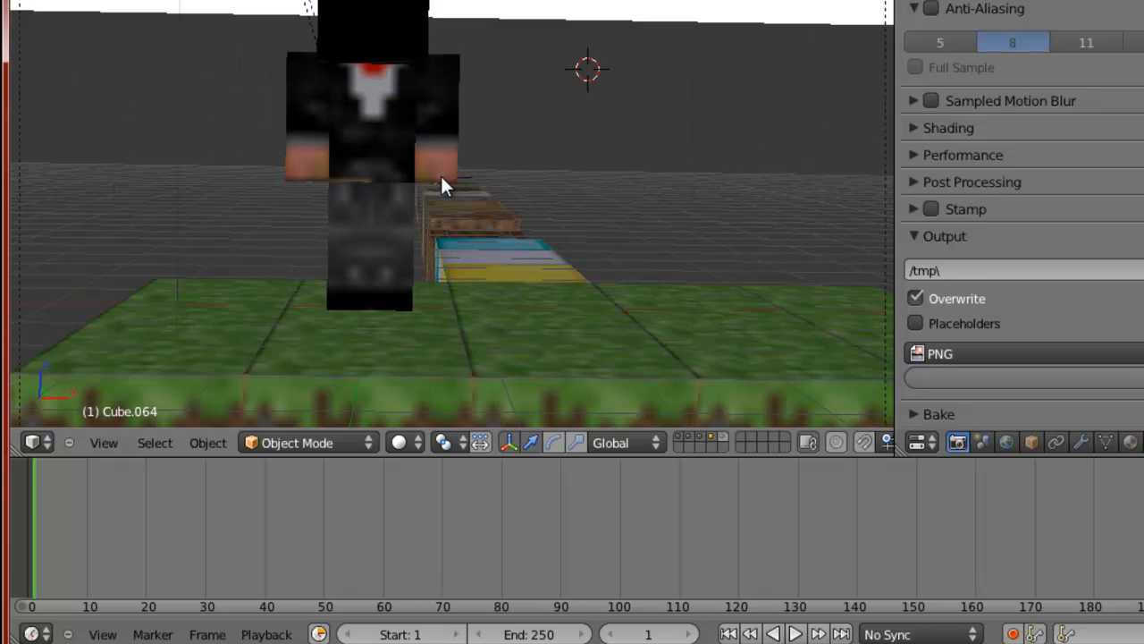
pyautogui.moveTo(374, 120)
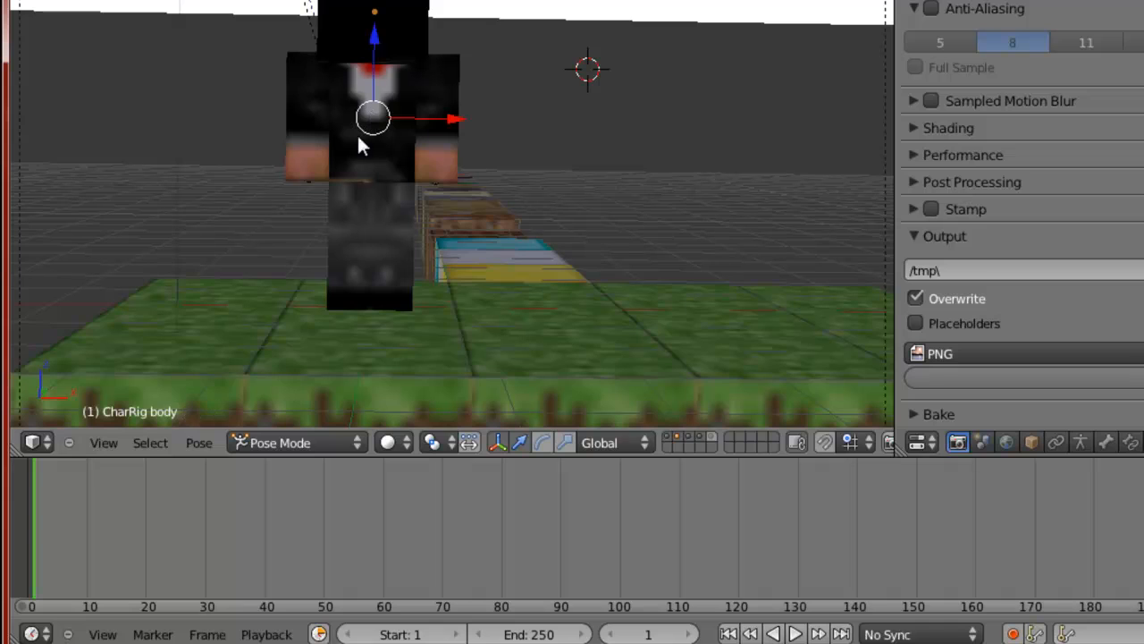
pyautogui.moveTo(358, 121)
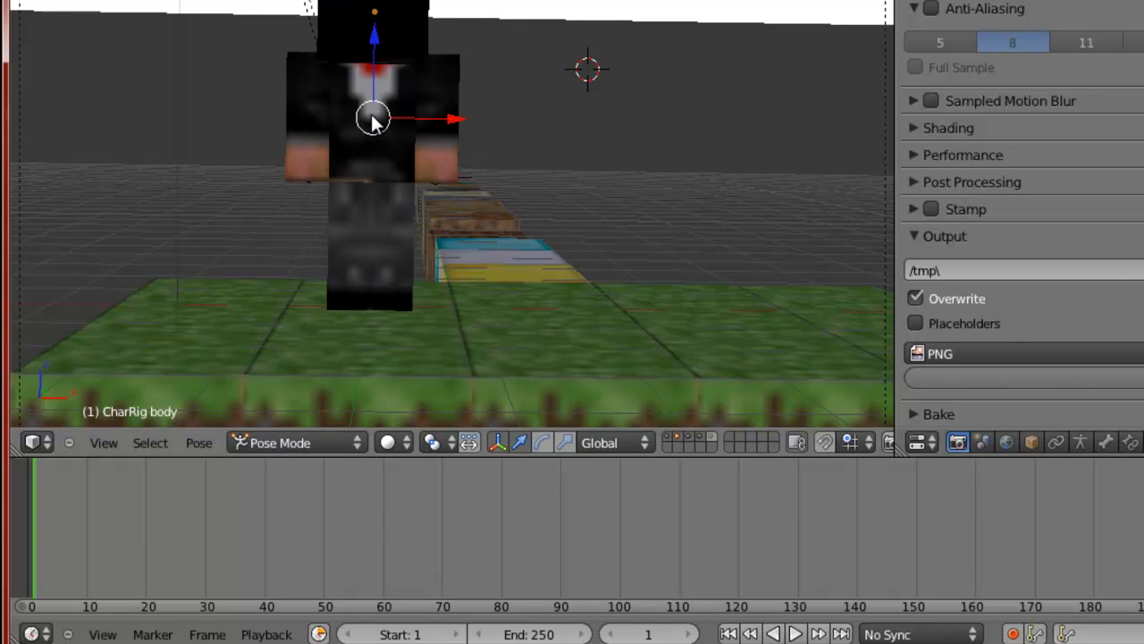
pyautogui.moveTo(1125, 408)
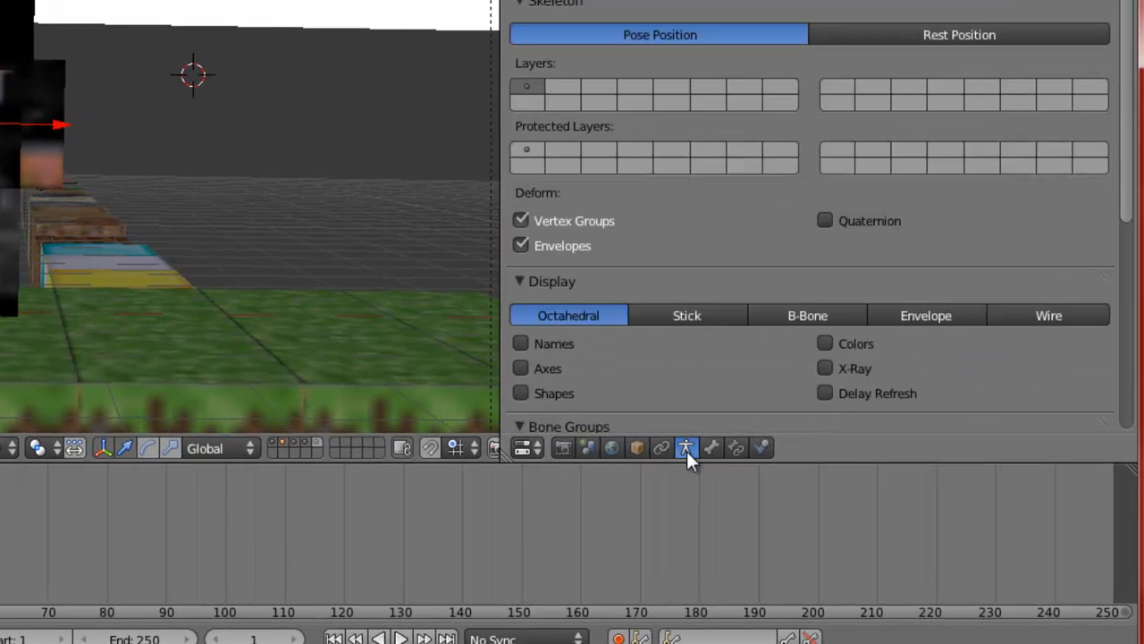
pyautogui.scroll(-3)
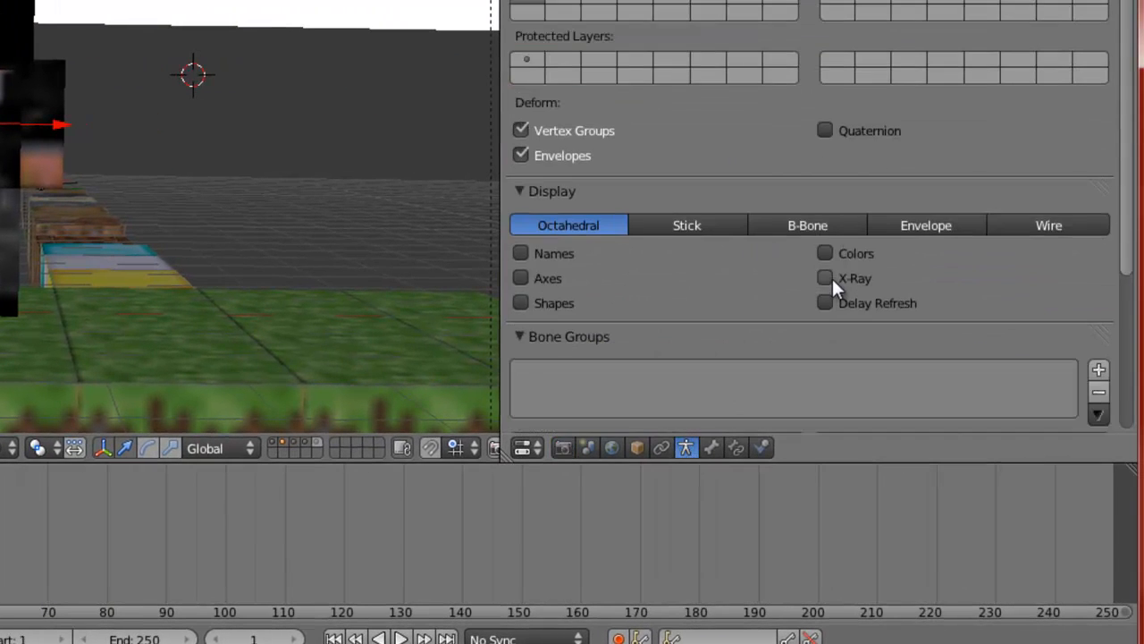
pyautogui.click(824, 278)
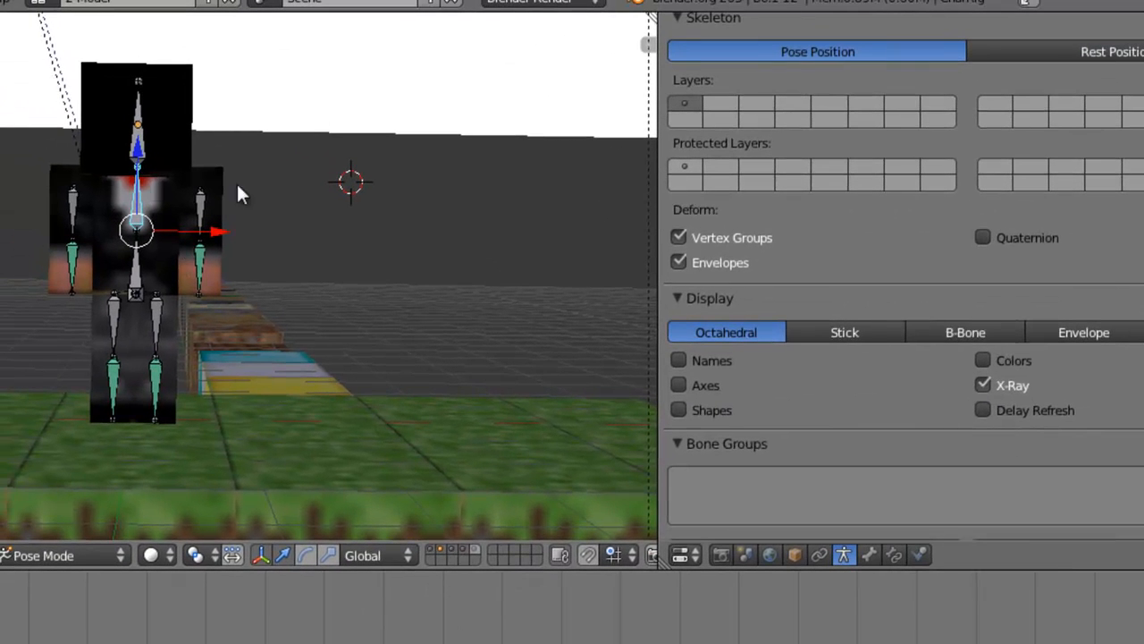
pyautogui.moveTo(119, 203)
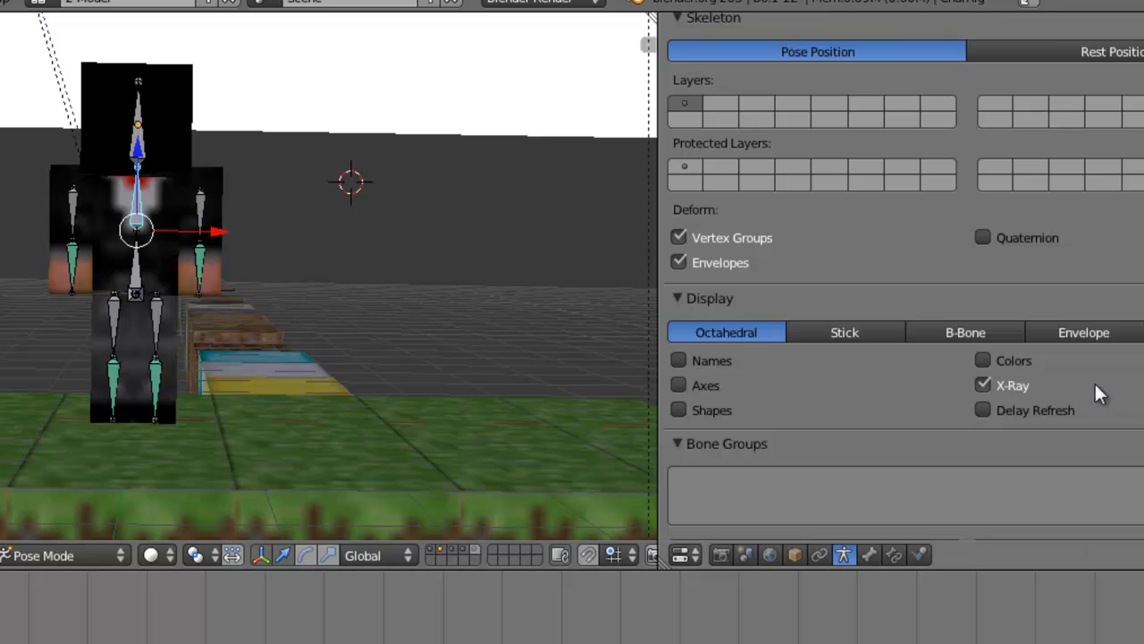
pyautogui.click(1084, 332)
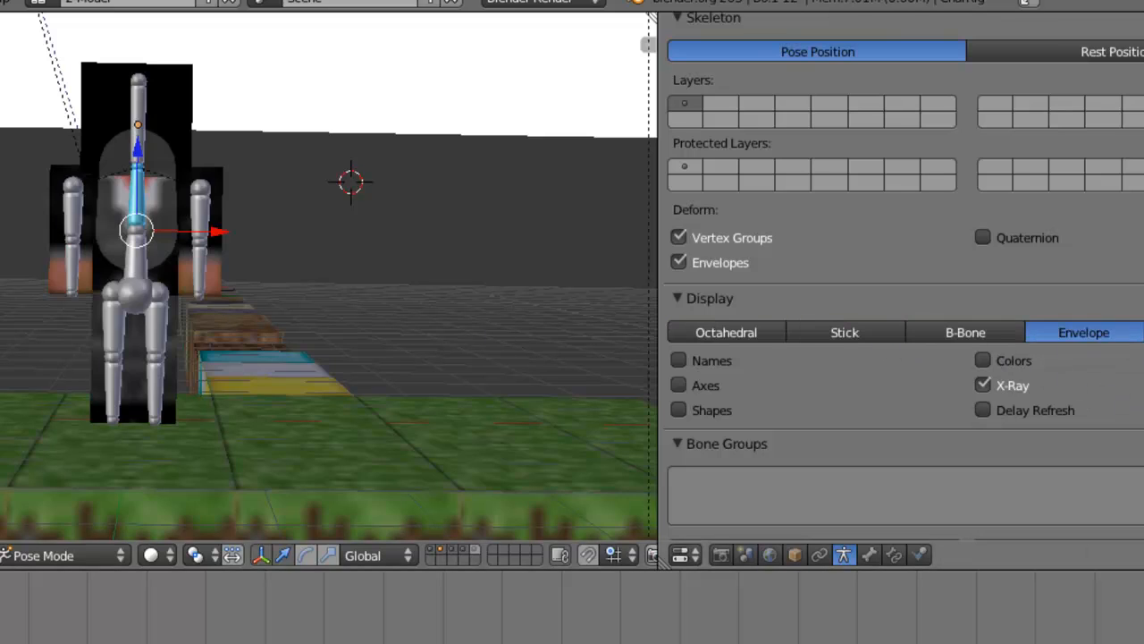
pyautogui.click(964, 332)
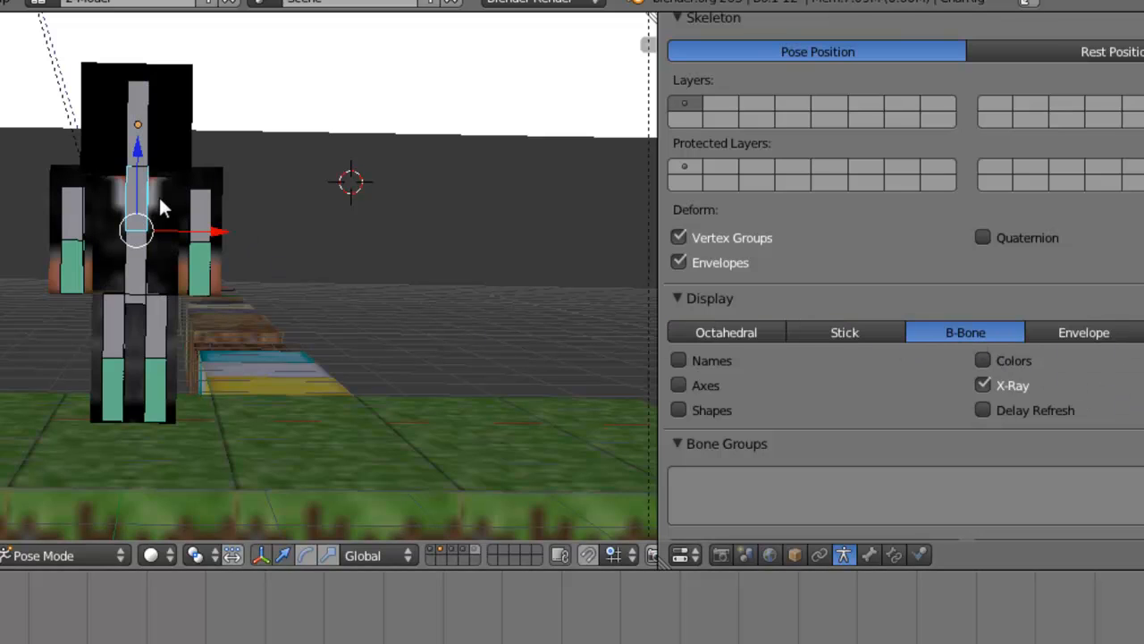
pyautogui.moveTo(181, 360)
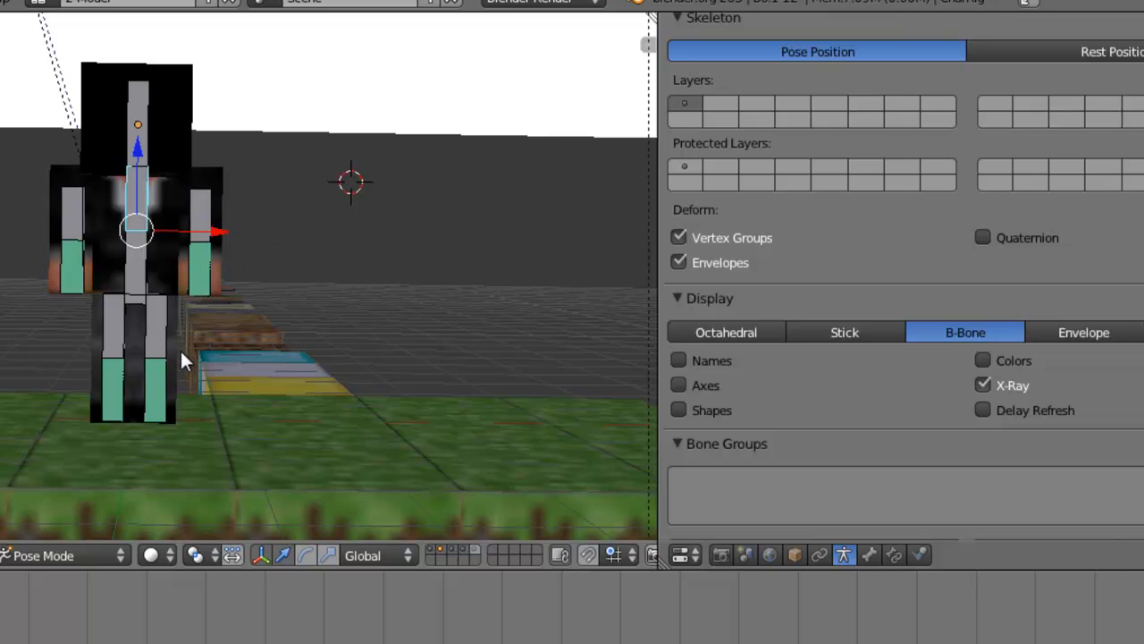
pyautogui.moveTo(79, 98)
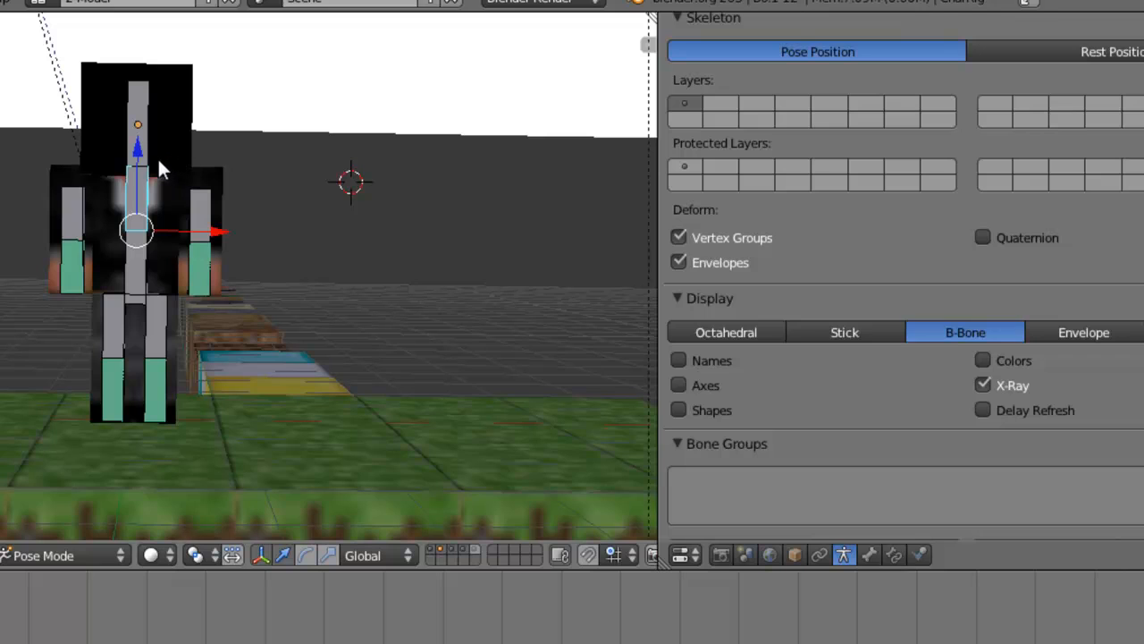
pyautogui.moveTo(908, 630)
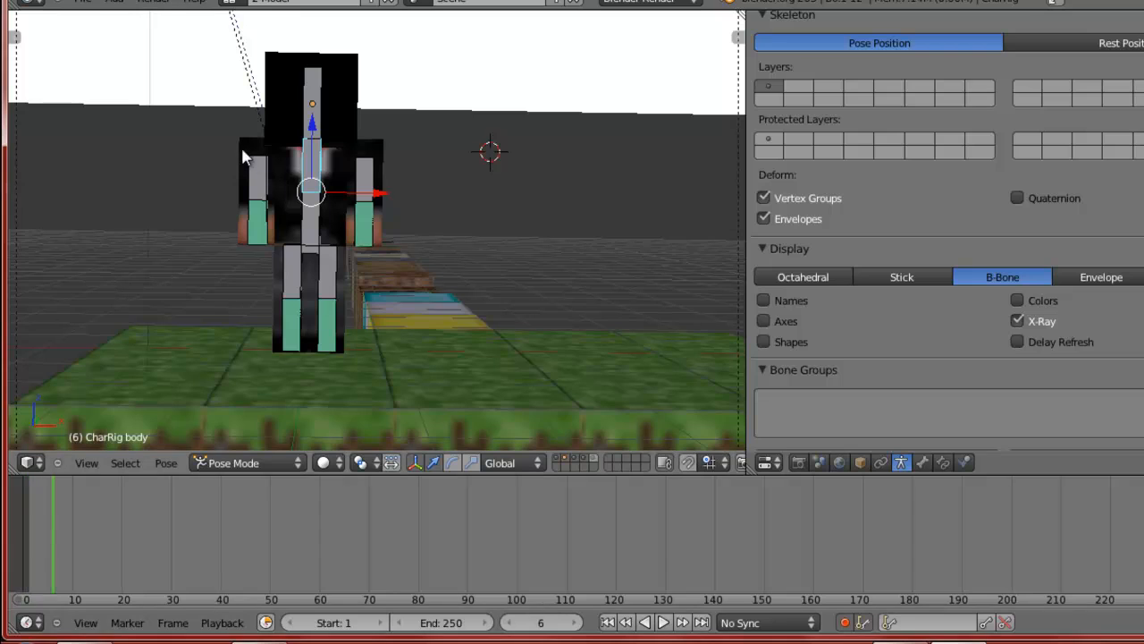
pyautogui.moveTo(347, 184)
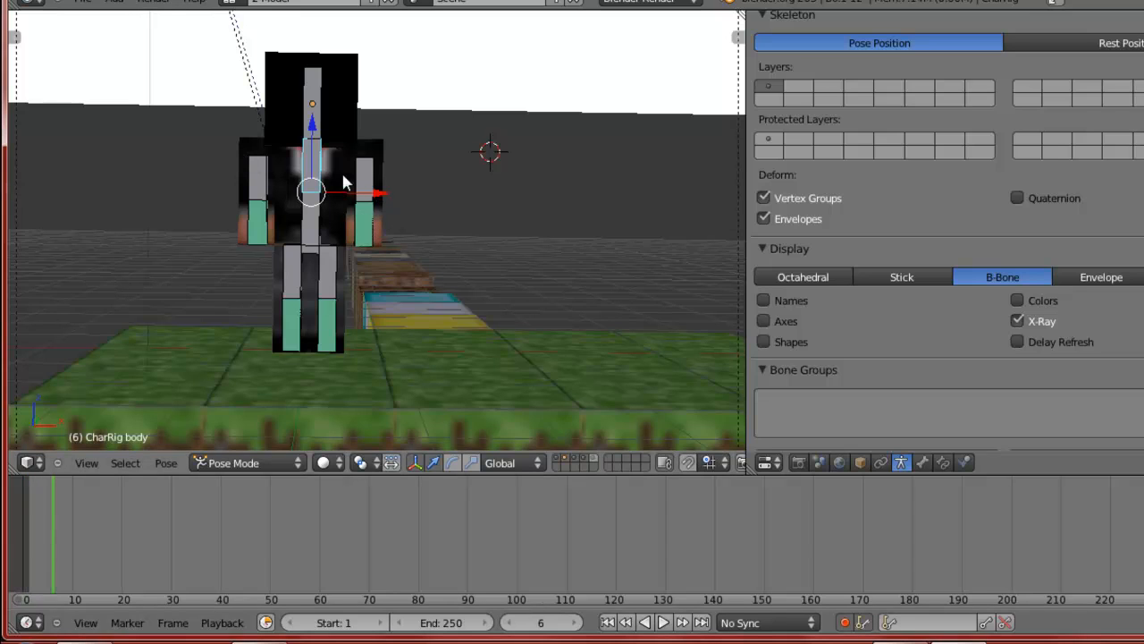
pyautogui.moveTo(347, 282)
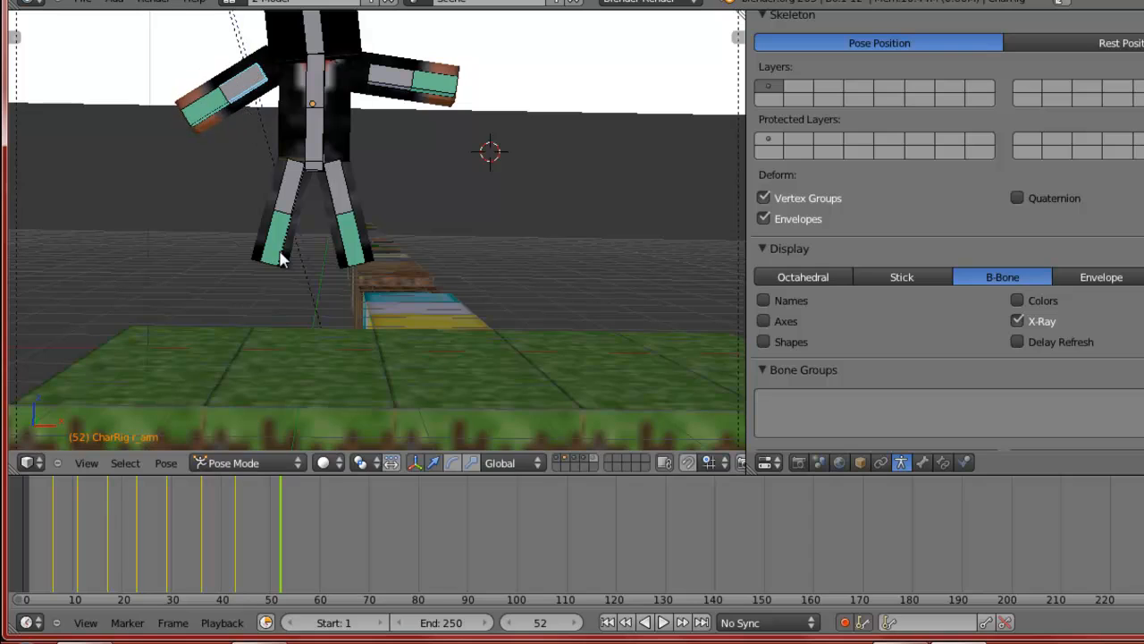
# - Pose the character's limbs in a mid-jump position with arms raised
pyautogui.moveTo(282, 259); pyautogui.dragTo(376, 125)
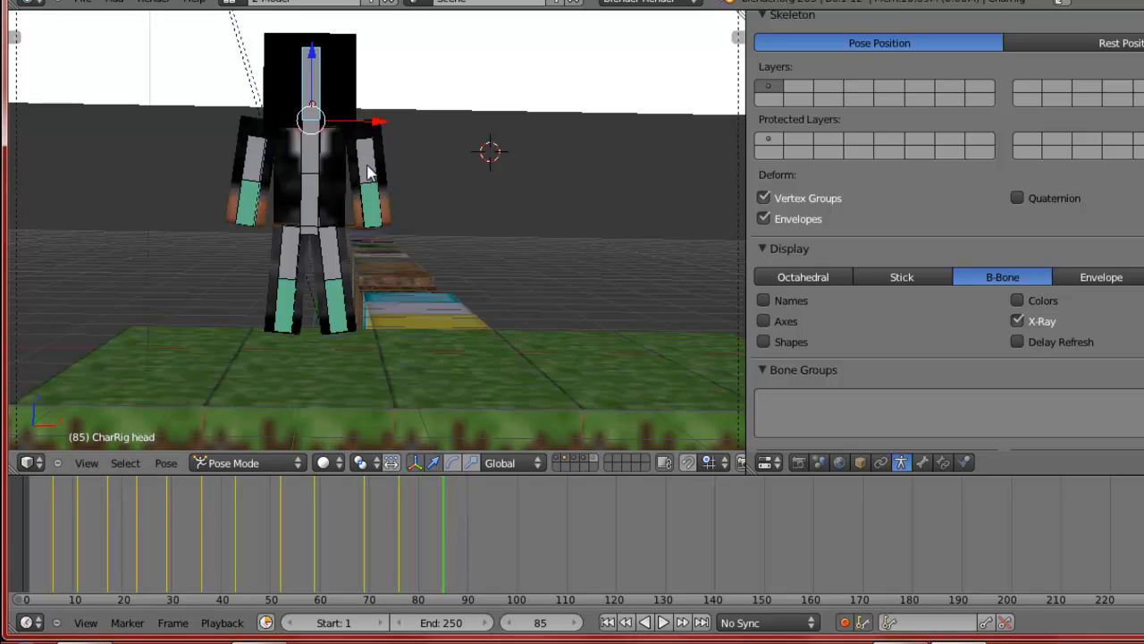
# - Select the arm bone and raise it to keyframe a wave around frame 137
pyautogui.click(369, 170)
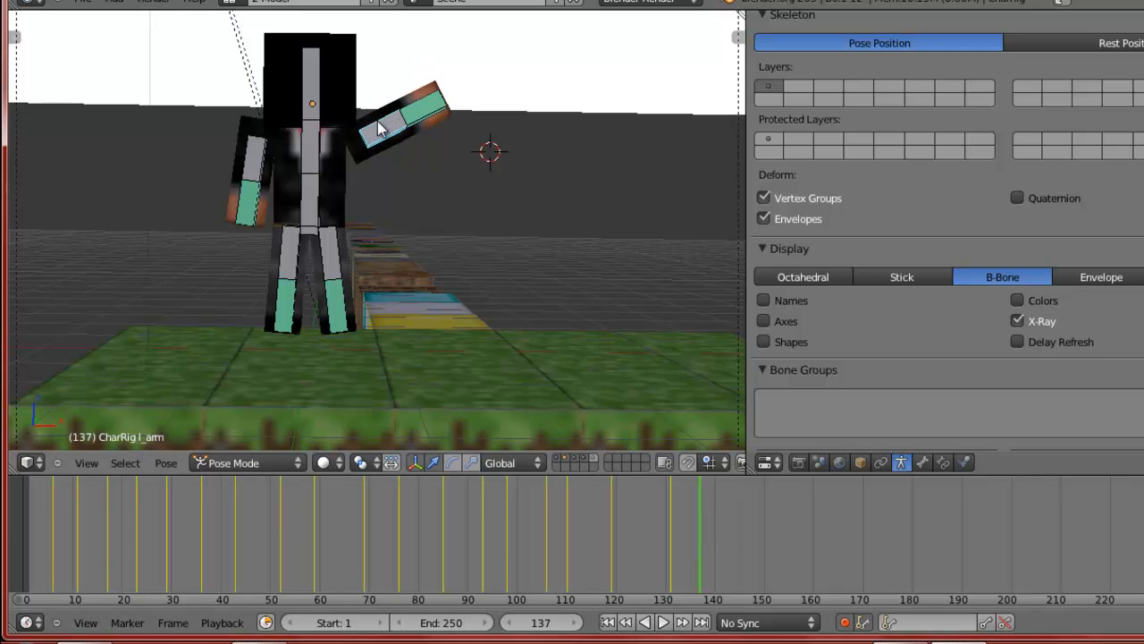
pyautogui.click(664, 622)
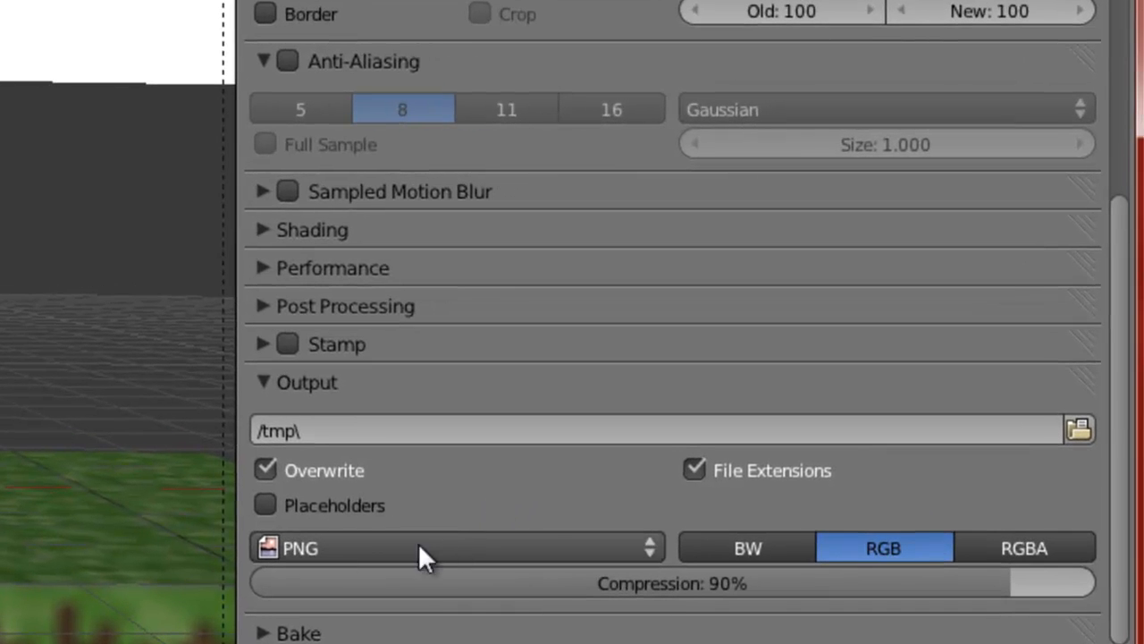
pyautogui.moveTo(321, 550)
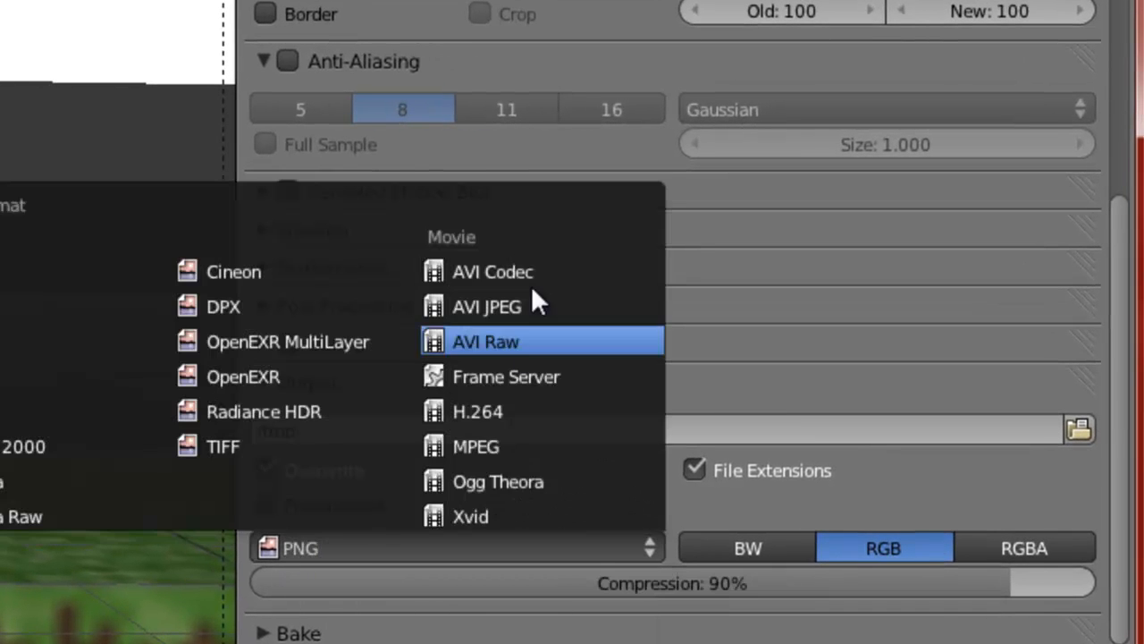
# - Change the render output file format from PNG to AVI Codec
pyautogui.click(492, 272)
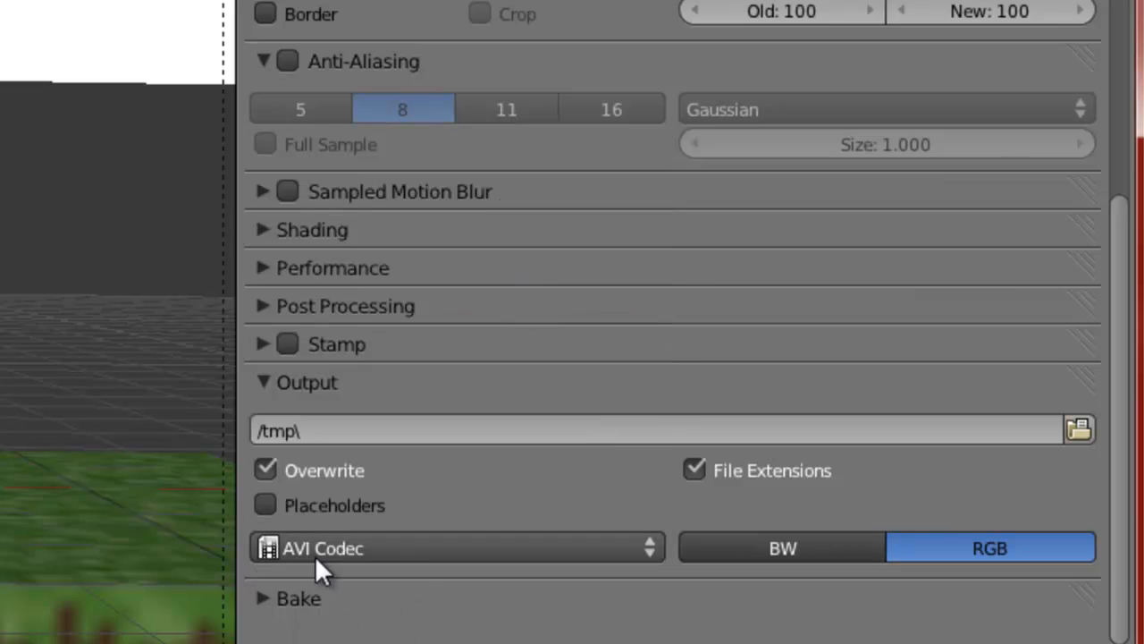
pyautogui.moveTo(358, 554)
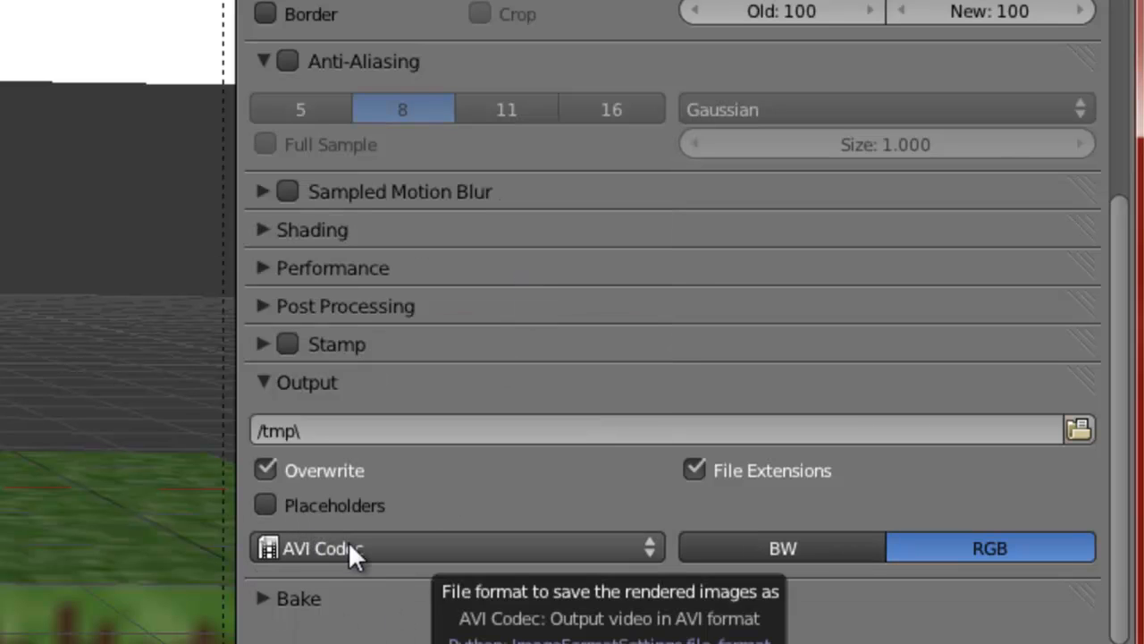
pyautogui.moveTo(300, 558)
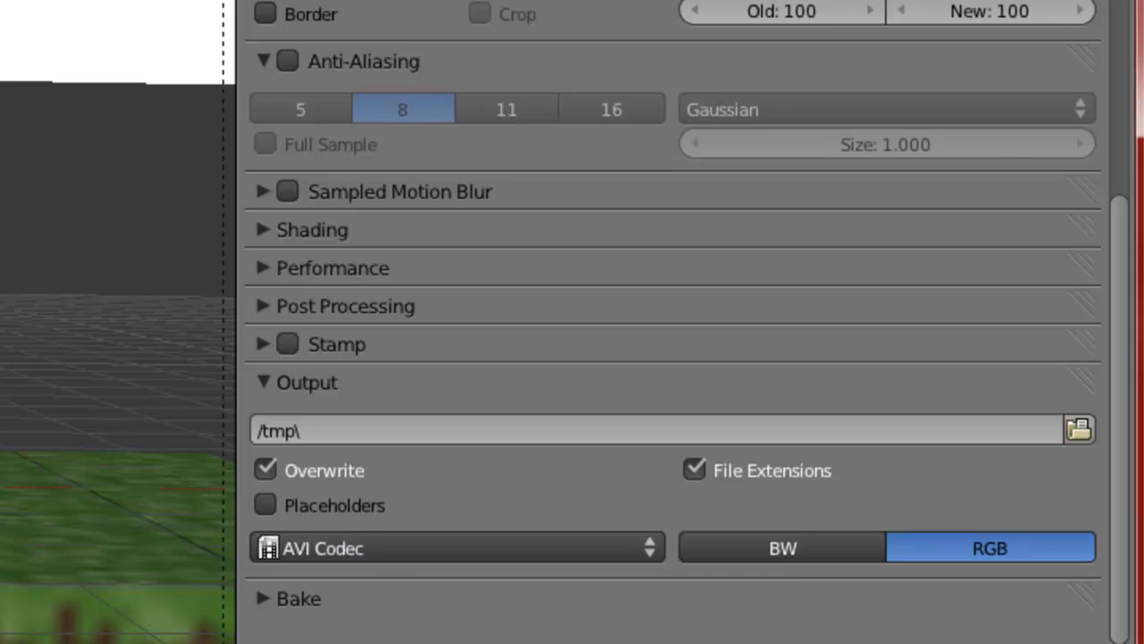
pyautogui.moveTo(407, 636)
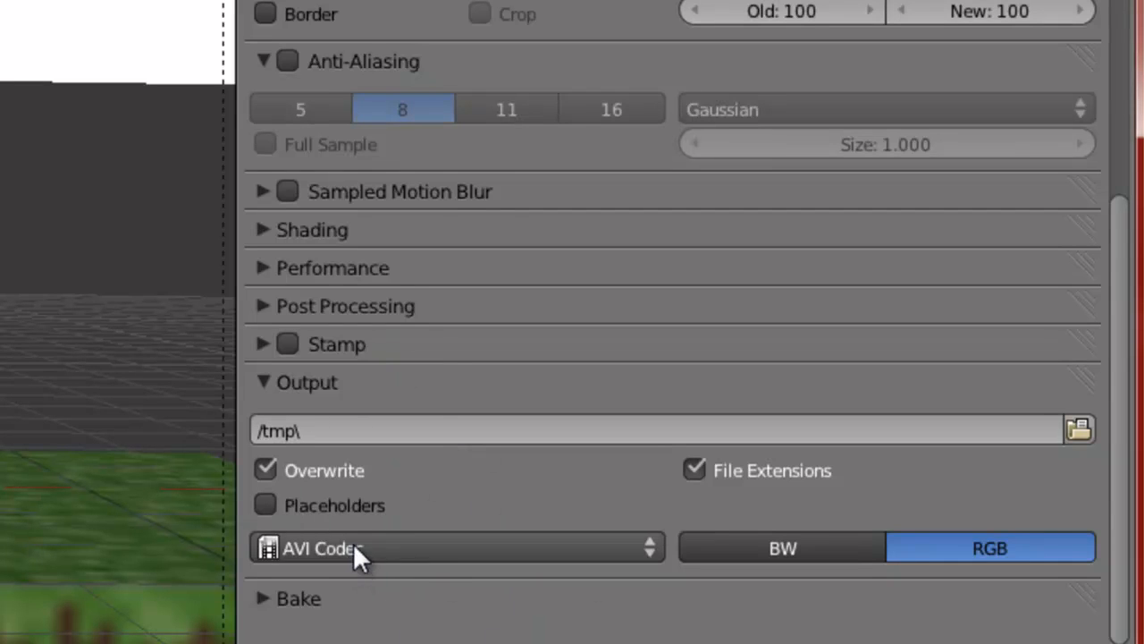
pyautogui.moveTo(356, 537)
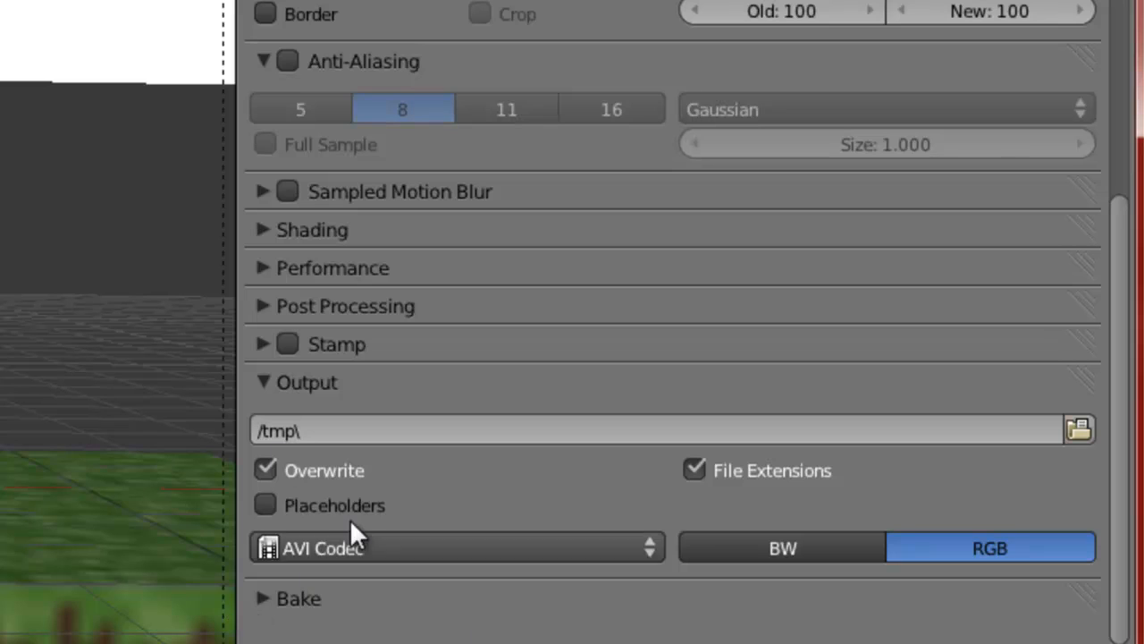
pyautogui.moveTo(459, 471)
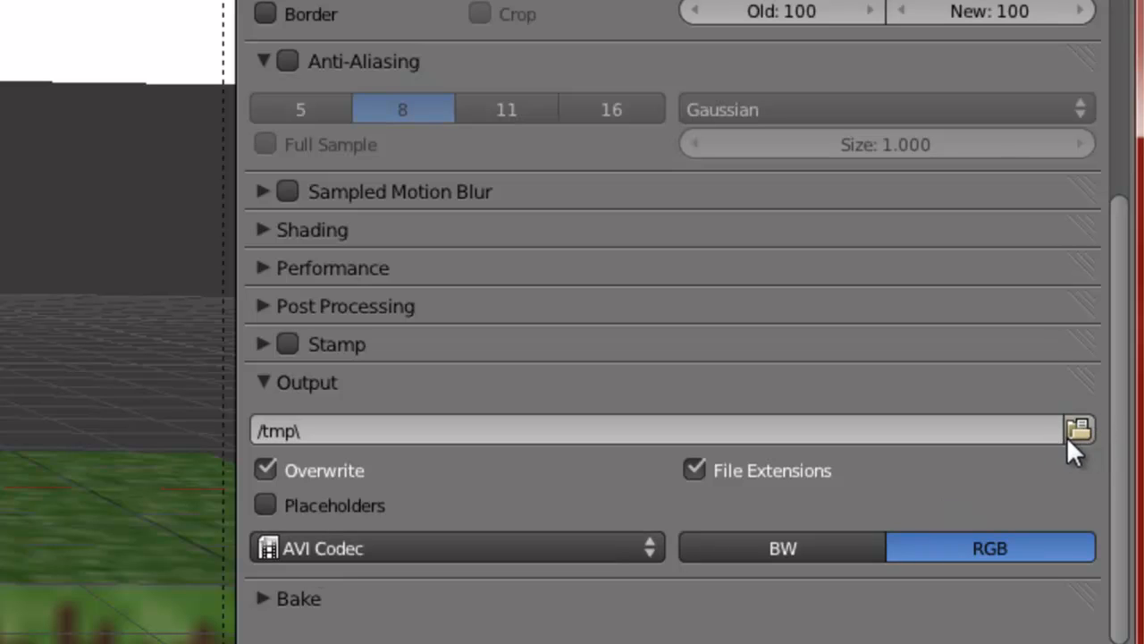
# - Set the render output to the Desktop with file name 'Tutorial Jump and wave'
pyautogui.click(1078, 429)
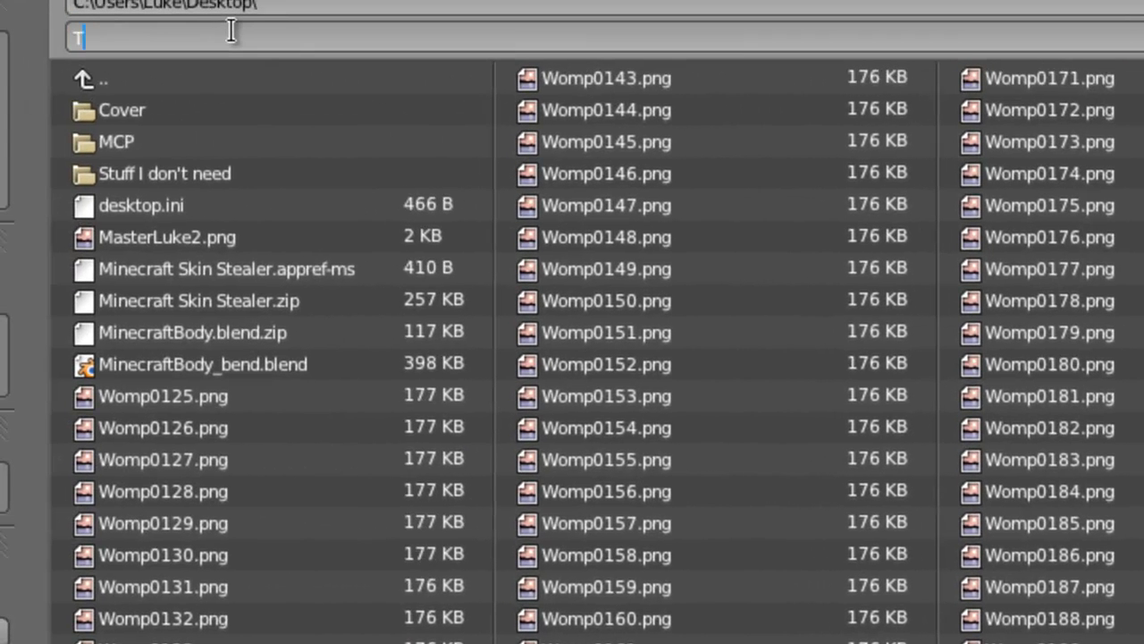
pyautogui.write('utorial Wav')
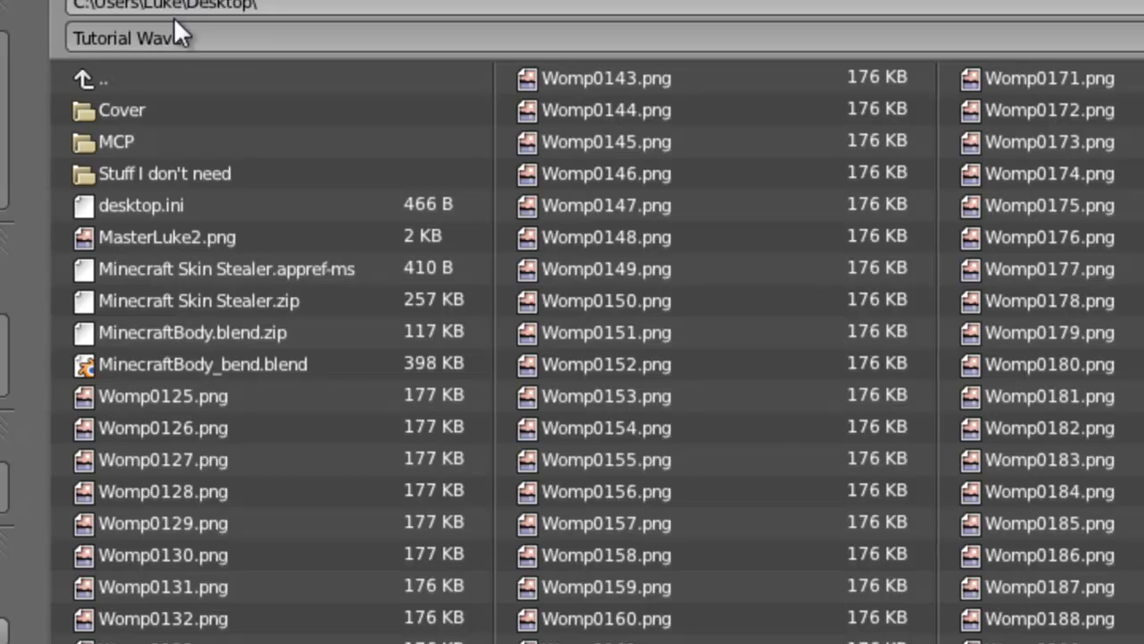
pyautogui.write('&')
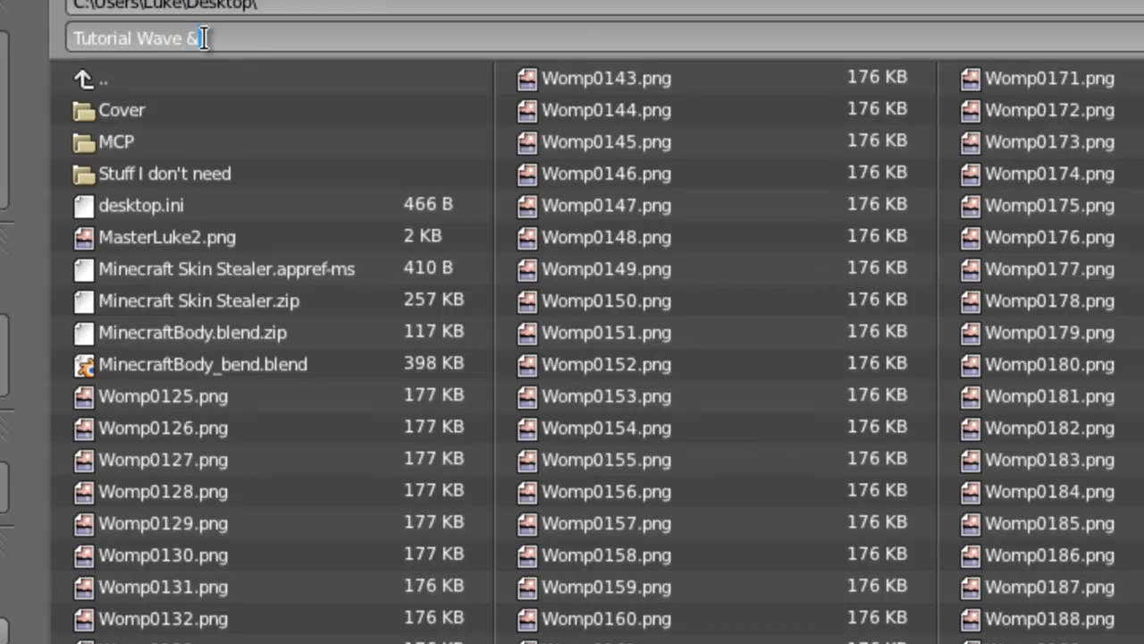
pyautogui.write('nd')
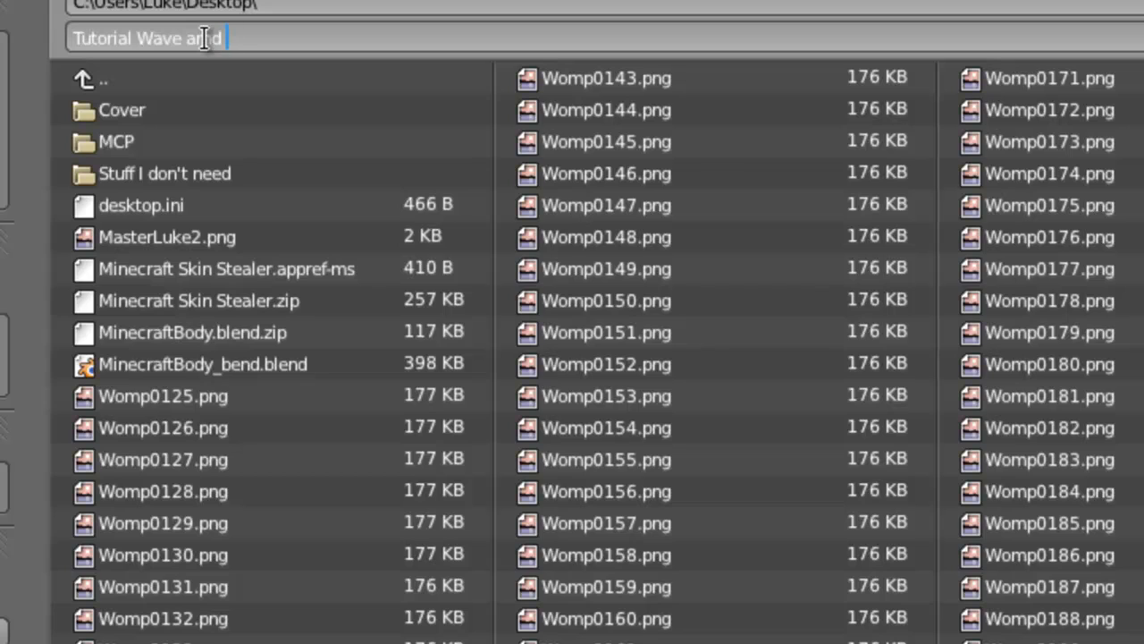
pyautogui.press('BackSpace')
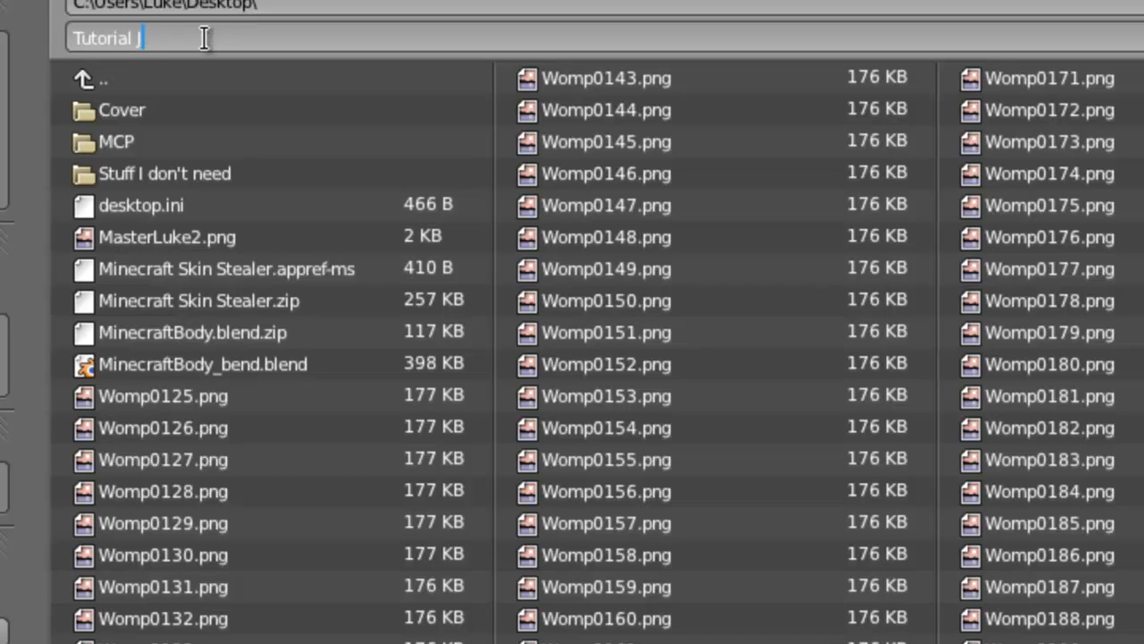
pyautogui.write('Jump')
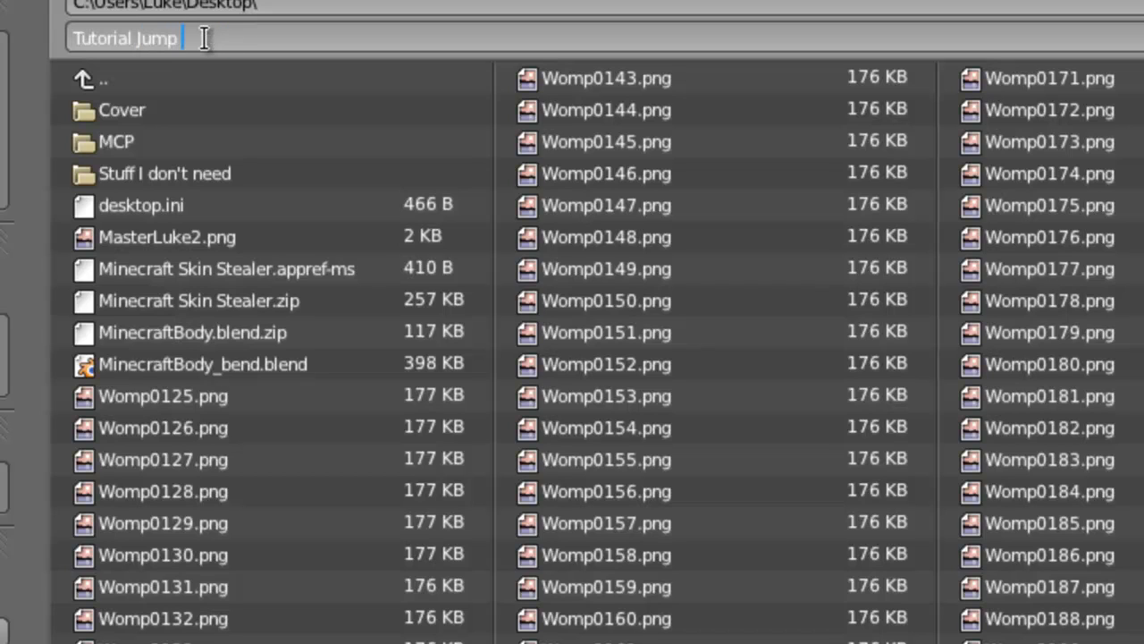
pyautogui.write('and wave')
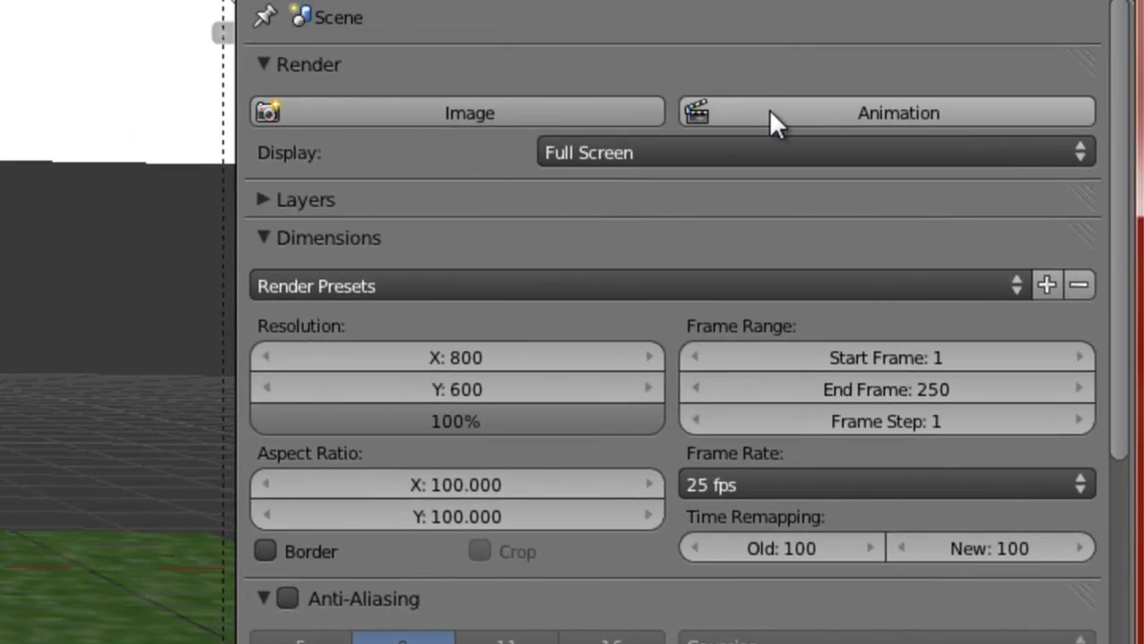
pyautogui.moveTo(697, 536)
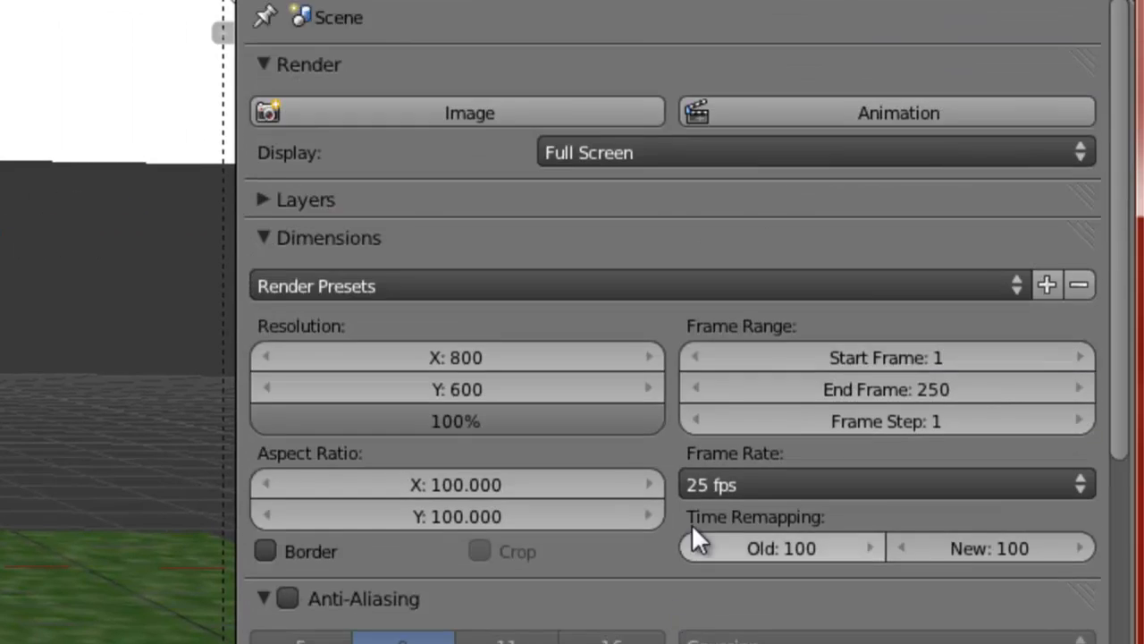
# - Render all animation frames into the AVI movie file
pyautogui.click(469, 111)
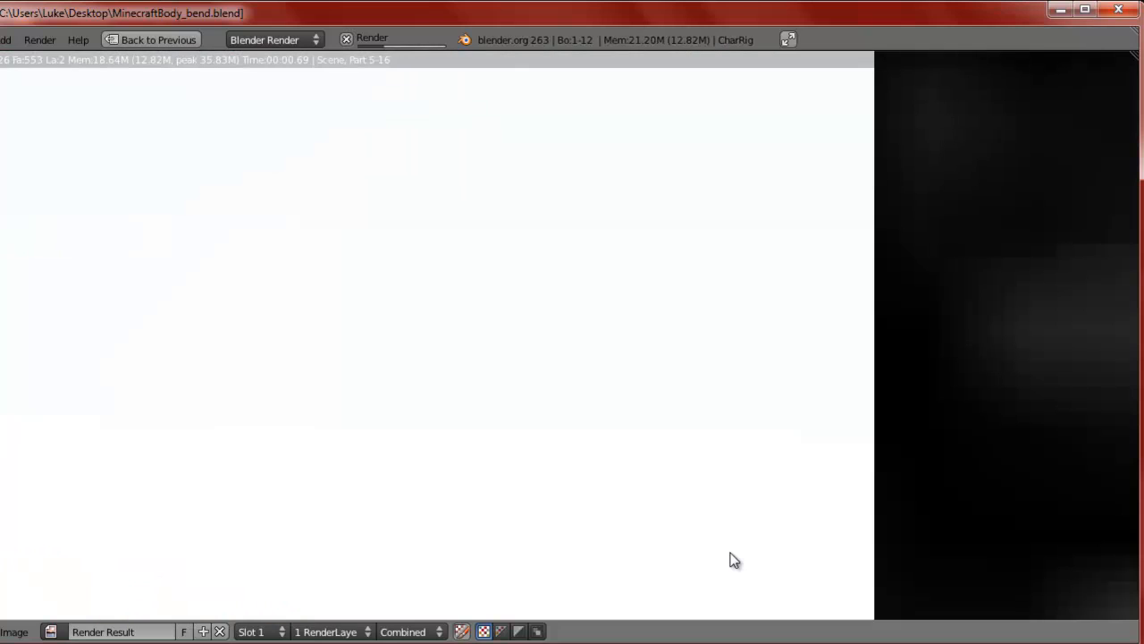